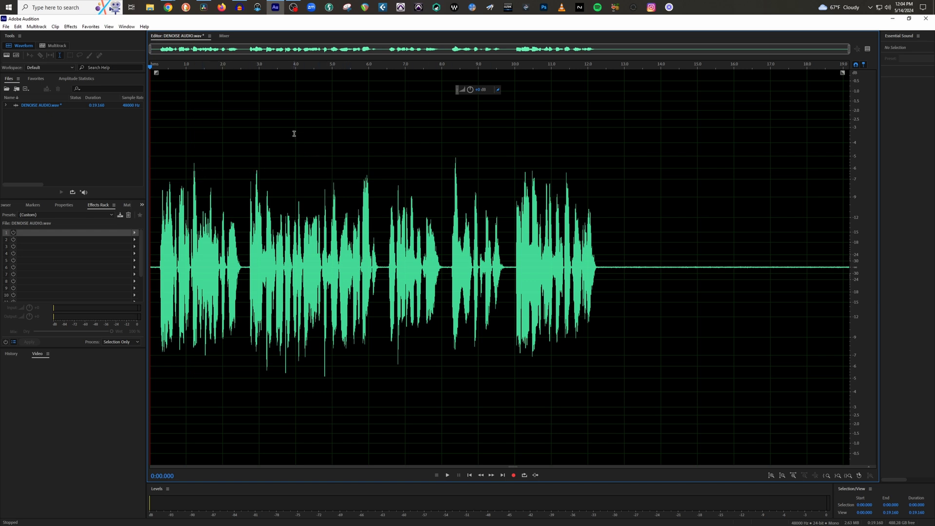
pyautogui.moveTo(620, 261)
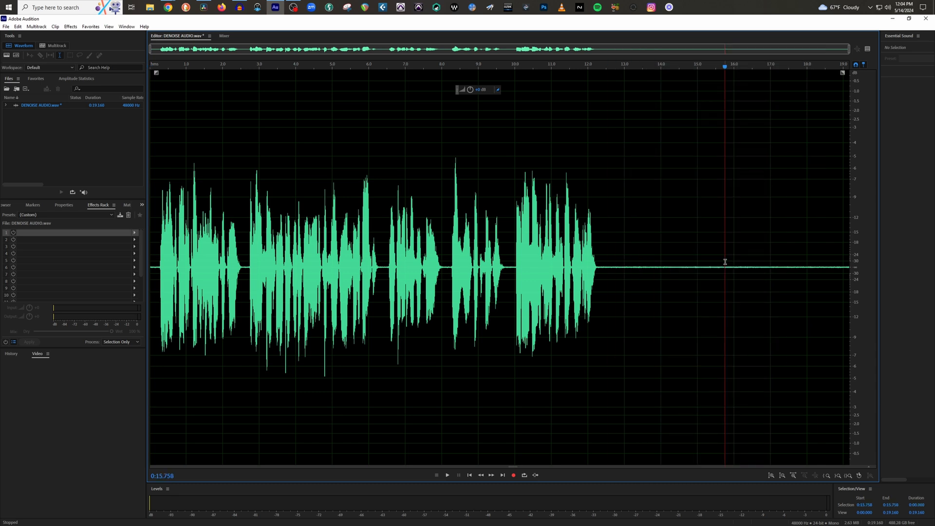
pyautogui.moveTo(645, 262)
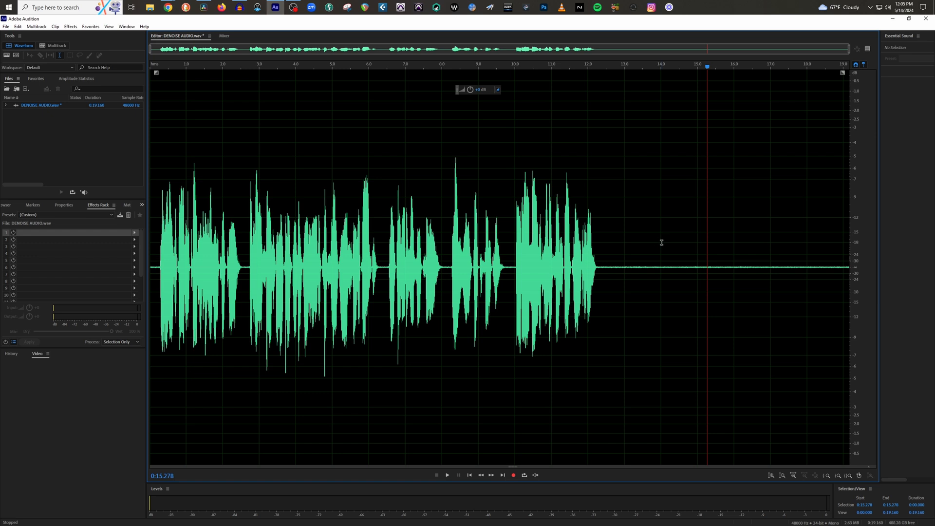
pyautogui.moveTo(638, 236)
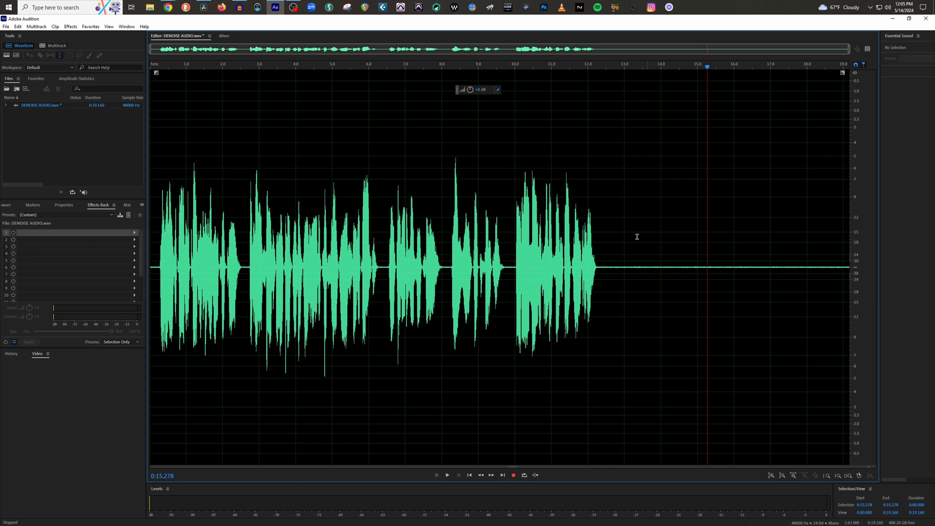
# Step: Play the voice-over from the start to hear the background noise, stopping near the 17-second mark
pyautogui.click(151, 67)
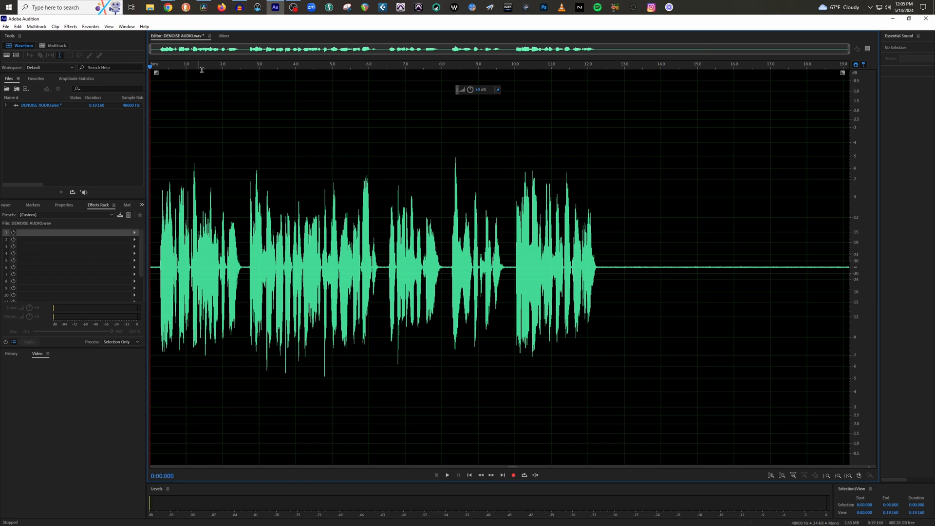
pyautogui.moveTo(575, 158)
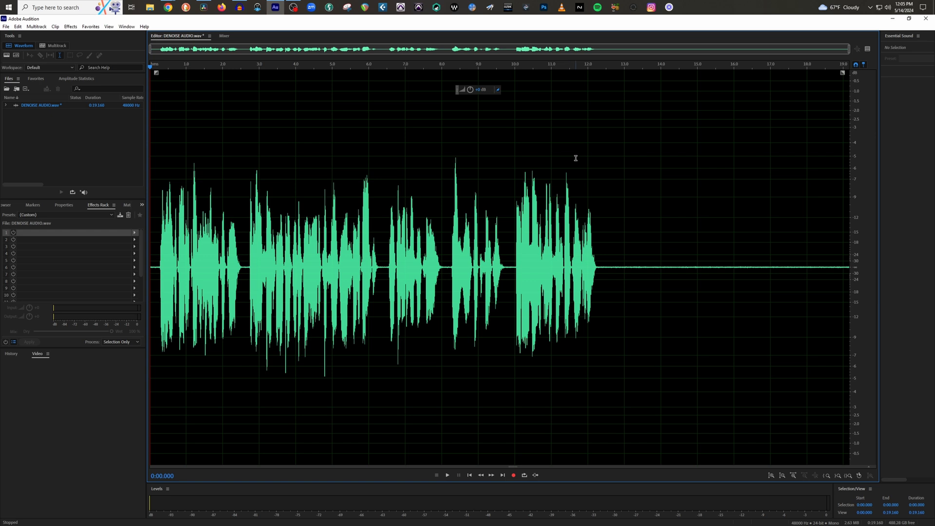
pyautogui.moveTo(267, 37)
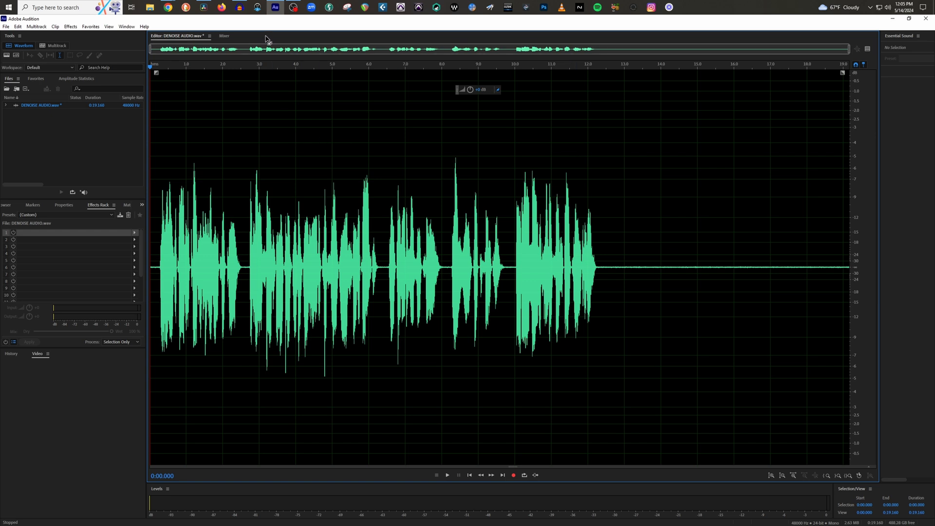
pyautogui.click(448, 474)
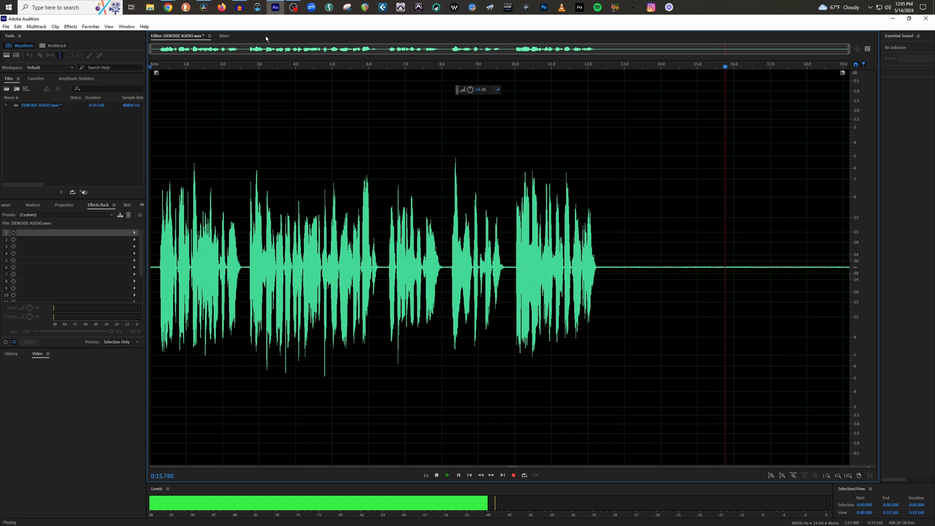
pyautogui.click(437, 475)
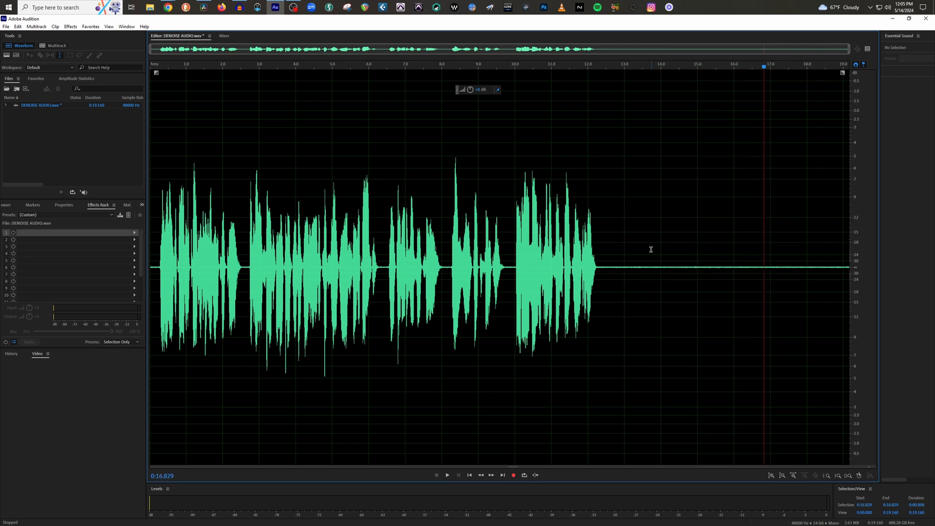
pyautogui.moveTo(620, 254)
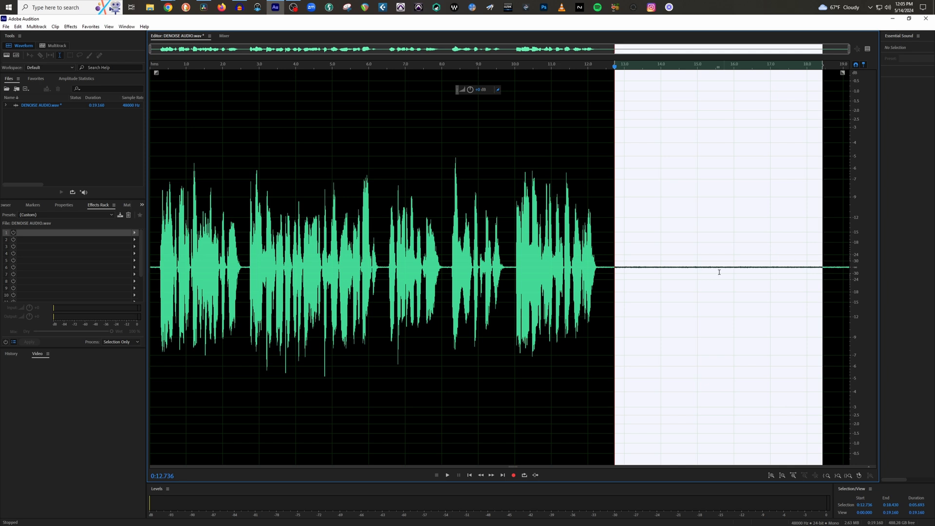
pyautogui.moveTo(689, 268)
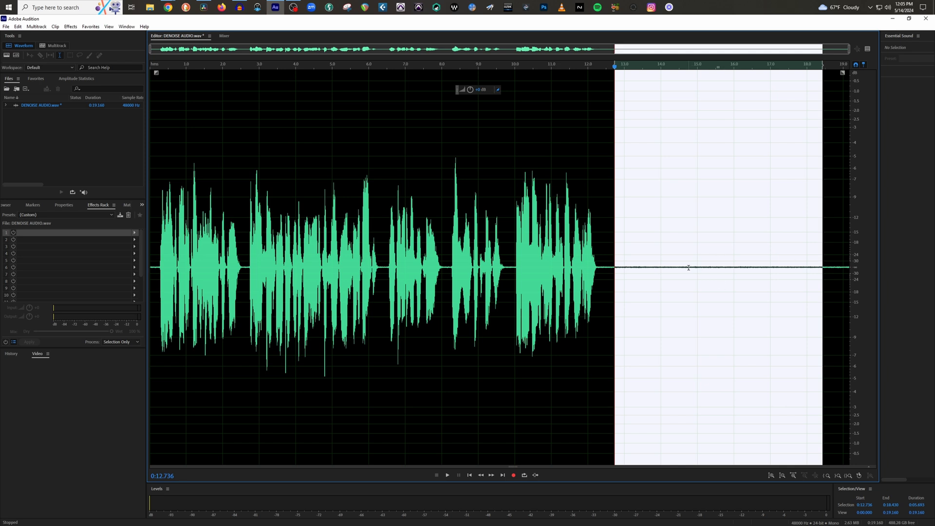
pyautogui.moveTo(680, 260)
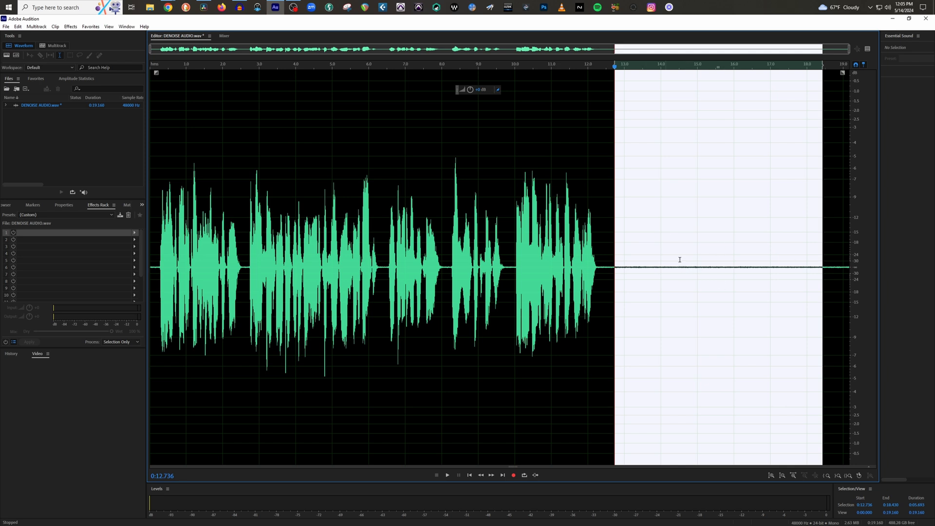
pyautogui.moveTo(684, 245)
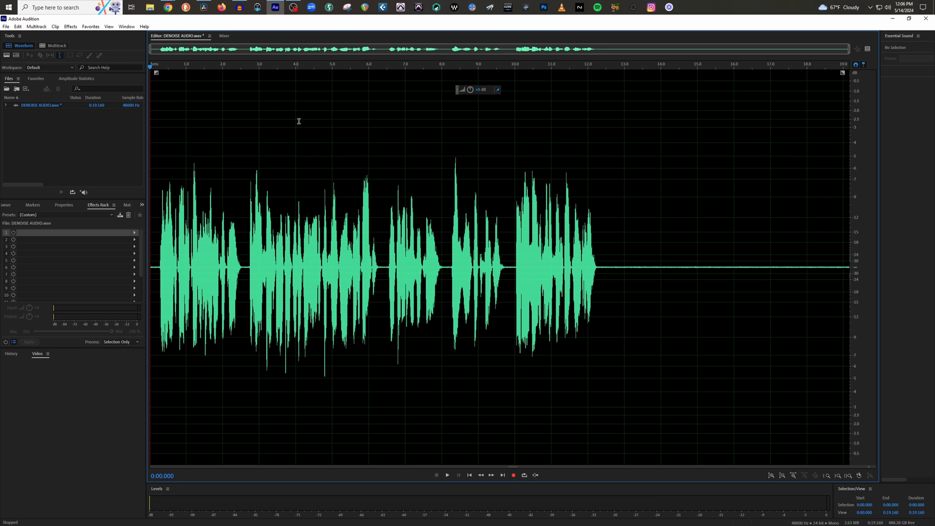
pyautogui.moveTo(165, 196)
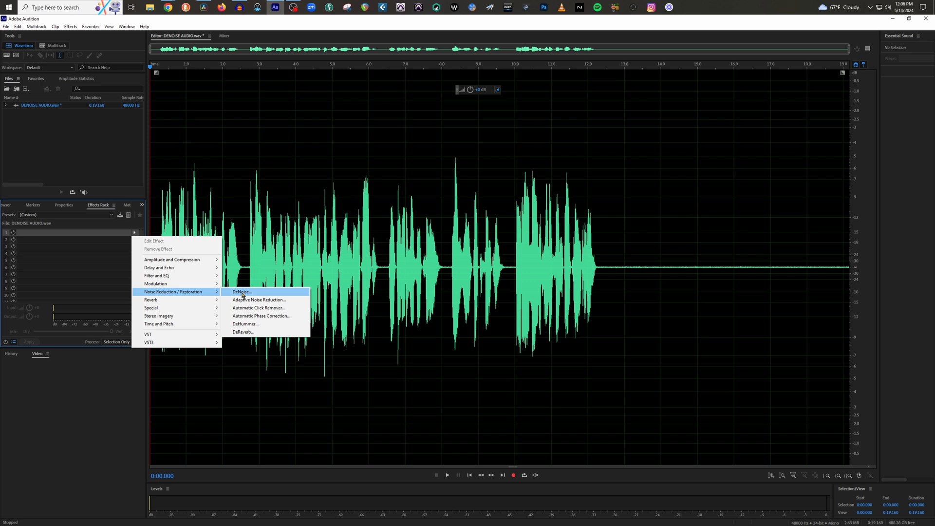
# Step: Apply the DeNoise effect with the Light Noise Reduction preset to the whole recording
pyautogui.click(241, 291)
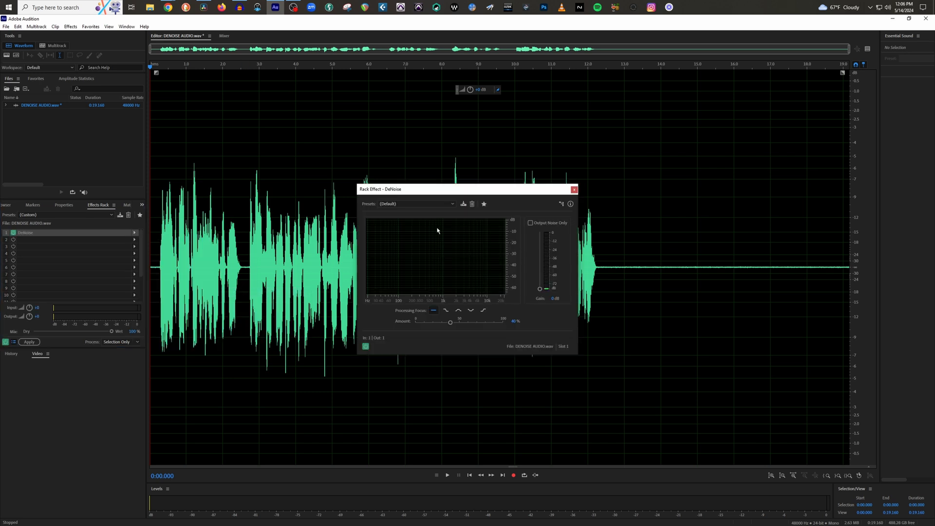
pyautogui.moveTo(472, 241)
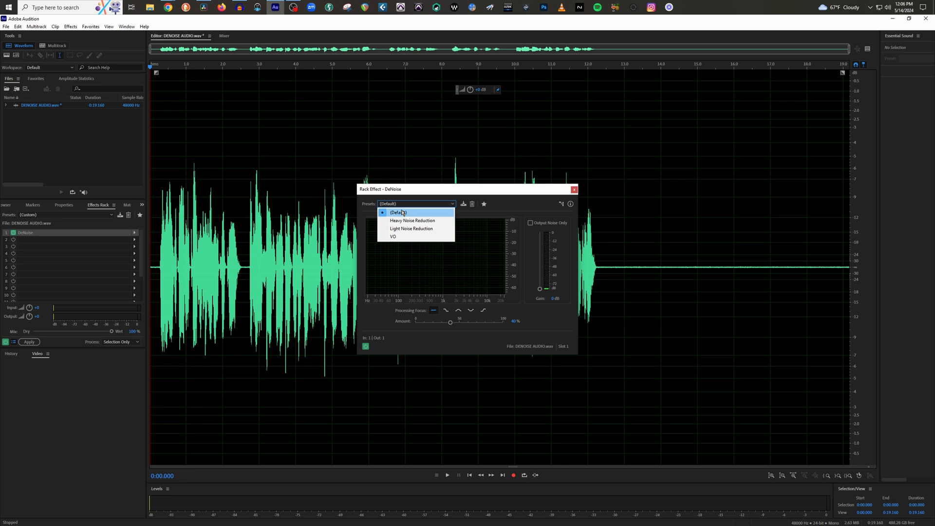
pyautogui.click(412, 229)
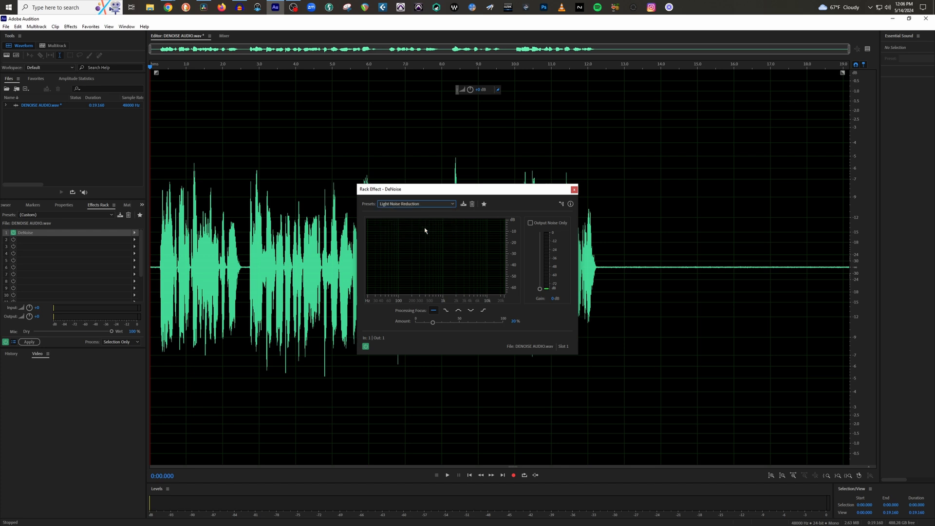
pyautogui.moveTo(485, 234)
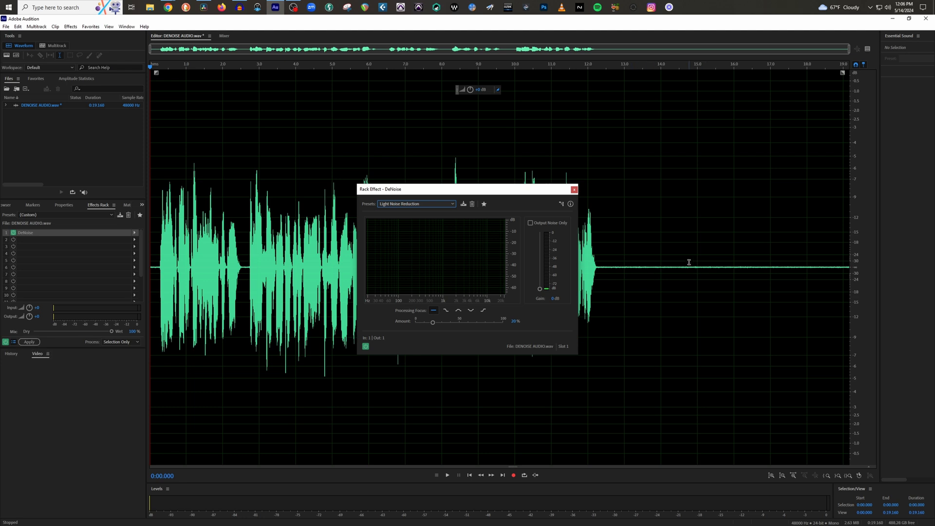
pyautogui.click(28, 342)
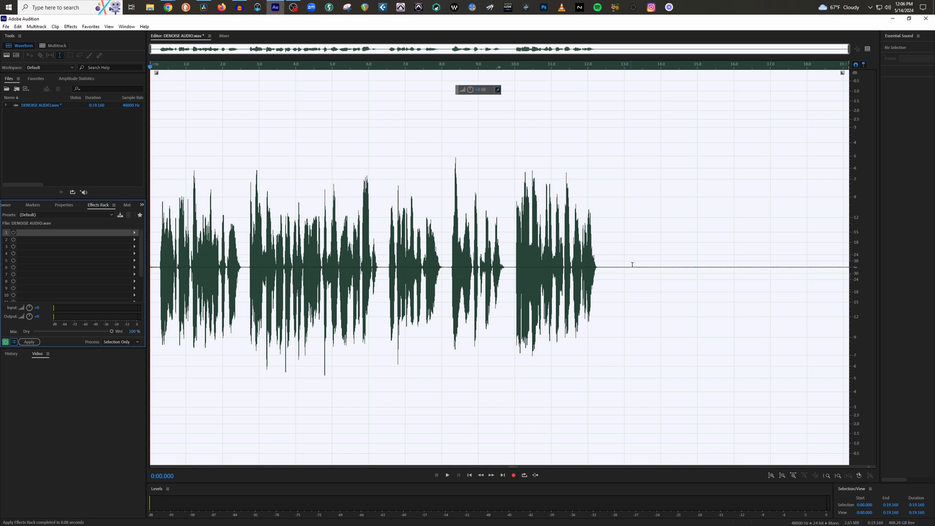
pyautogui.moveTo(667, 270)
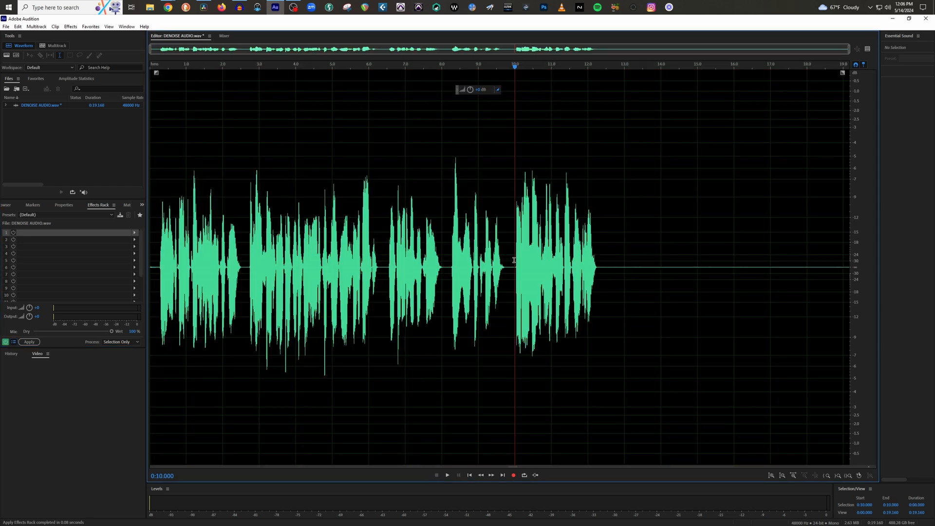
# Step: Move the playback position into the silent tail just after the speech ends
pyautogui.click(447, 476)
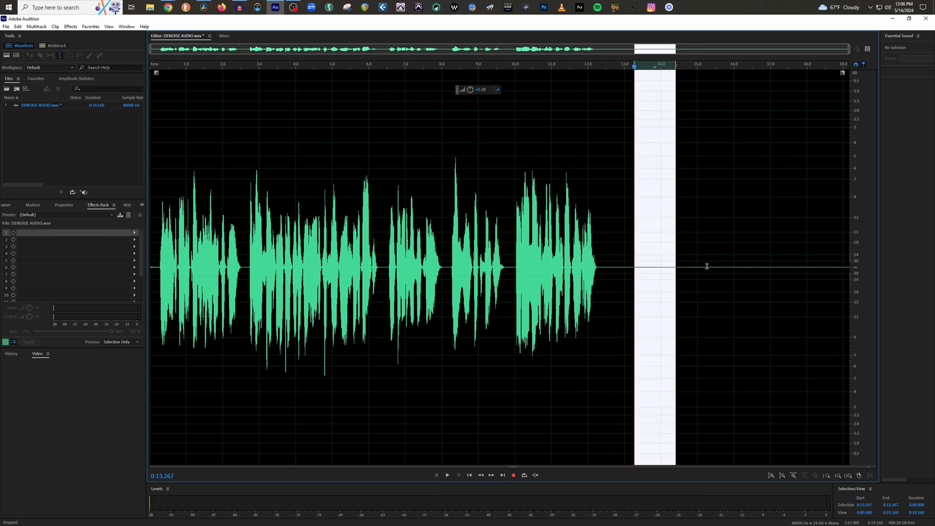
pyautogui.click(684, 280)
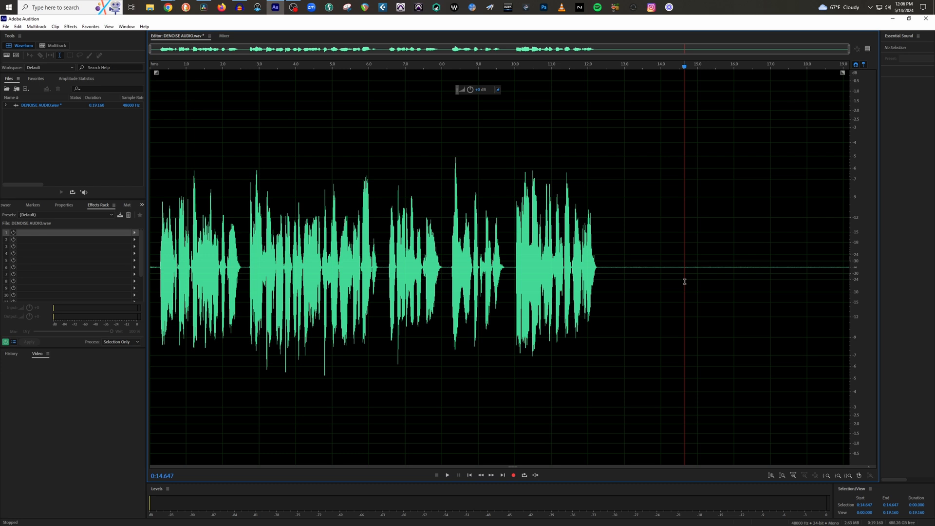
pyautogui.moveTo(514, 261)
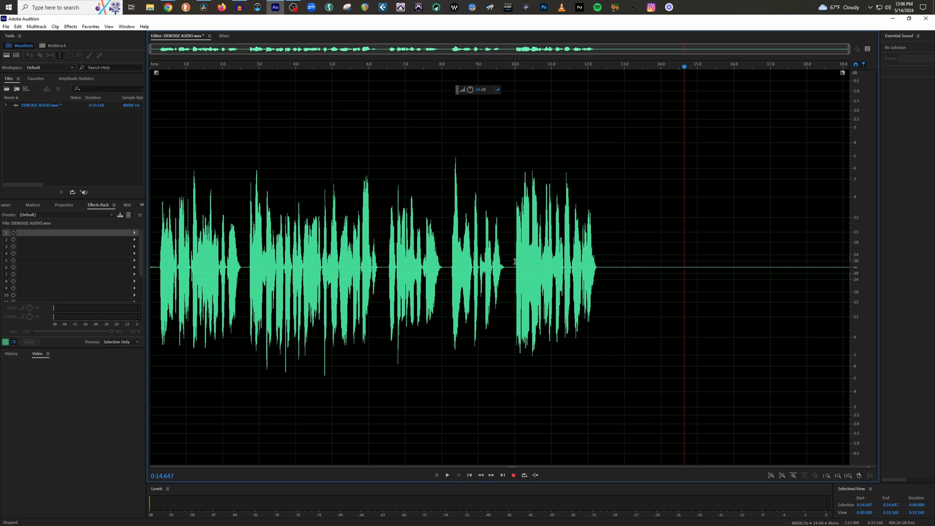
pyautogui.click(646, 293)
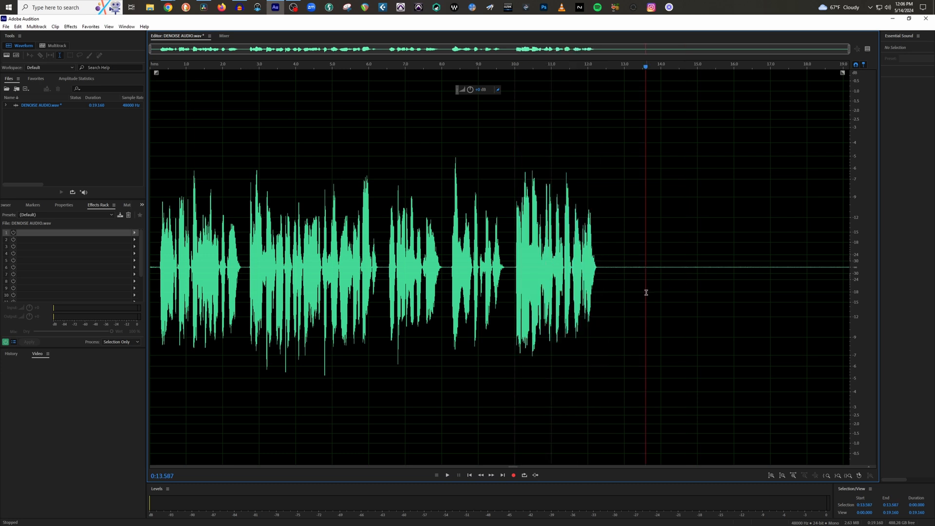
pyautogui.moveTo(639, 289)
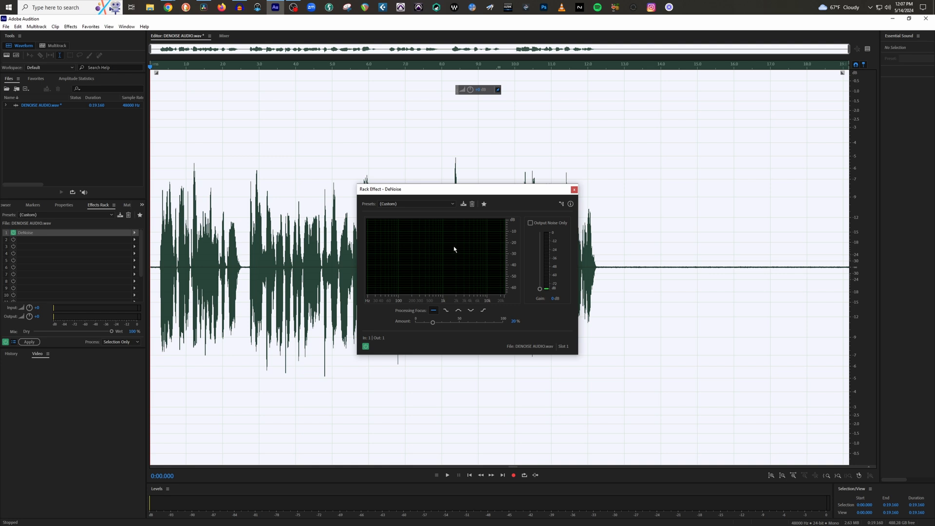
pyautogui.moveTo(410, 205)
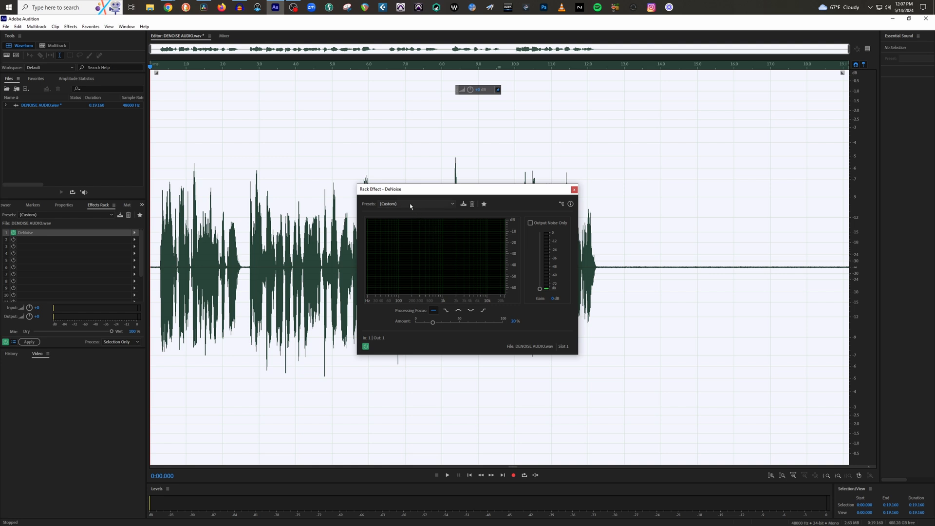
pyautogui.moveTo(423, 326)
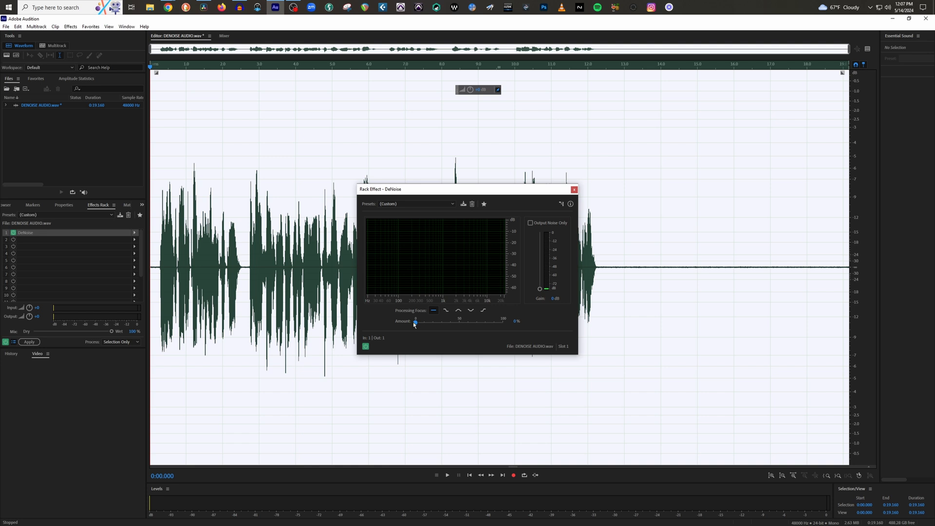
pyautogui.moveTo(416, 325)
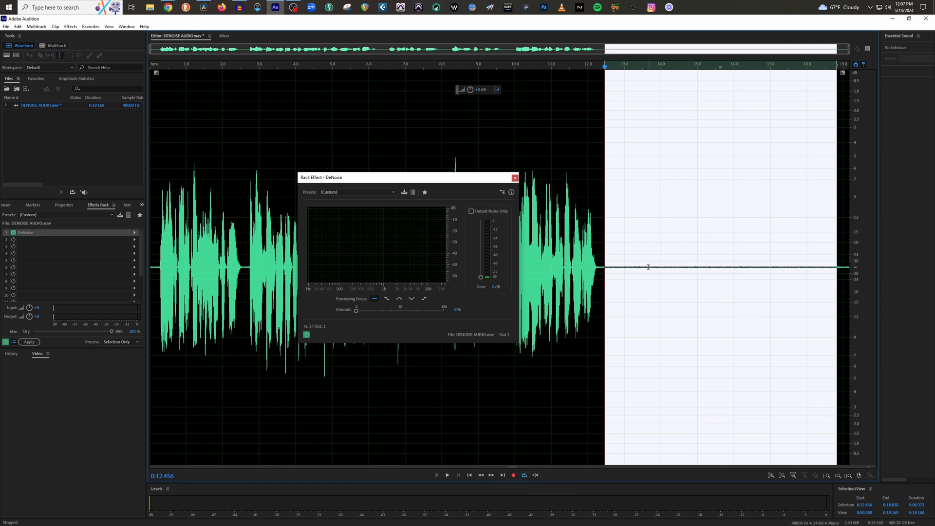
pyautogui.moveTo(357, 313)
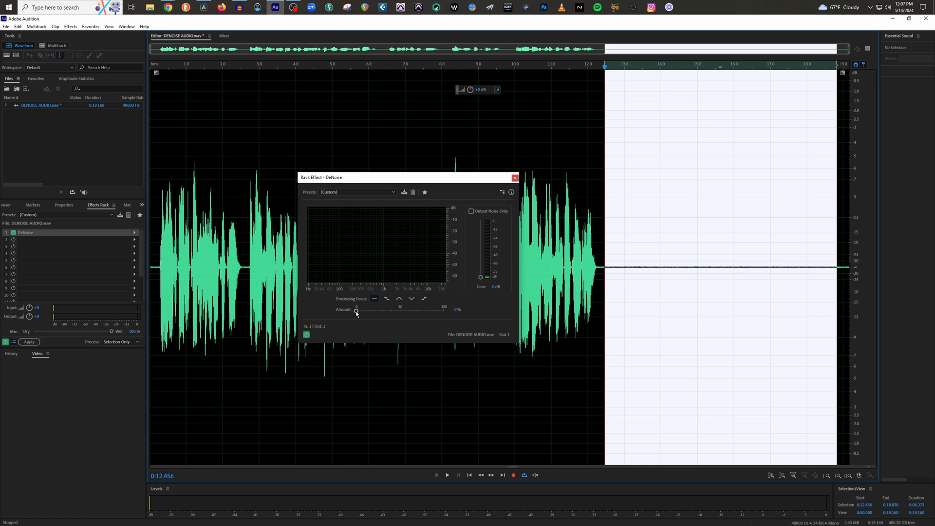
# Step: Play the silent tail and raise the DeNoise Amount from 0% to about 20%
pyautogui.click(447, 475)
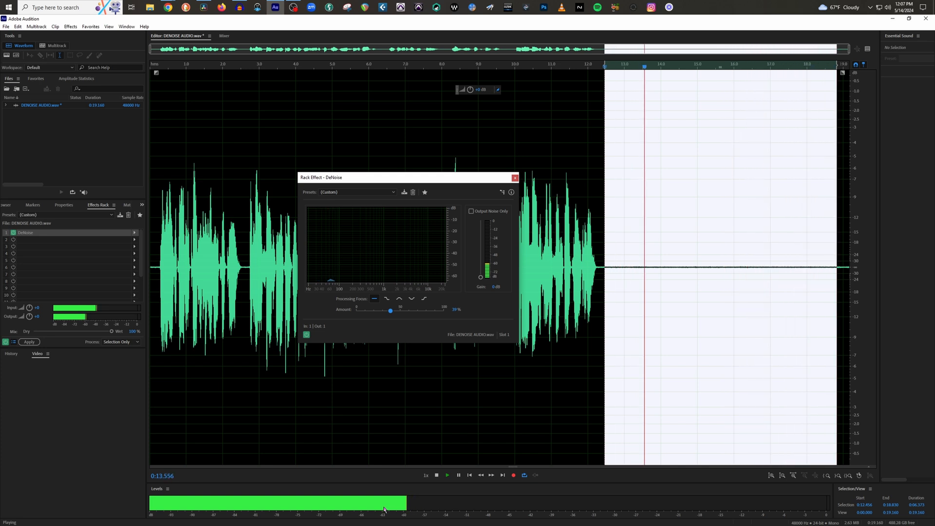
pyautogui.moveTo(387, 317)
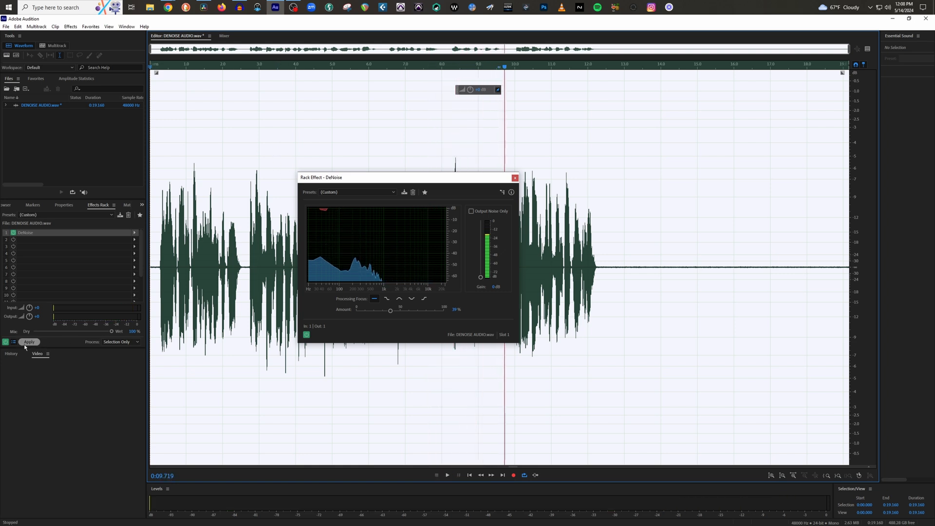
# Step: Apply the 20% DeNoise to the whole recording and play back the cleaned speech
pyautogui.click(28, 342)
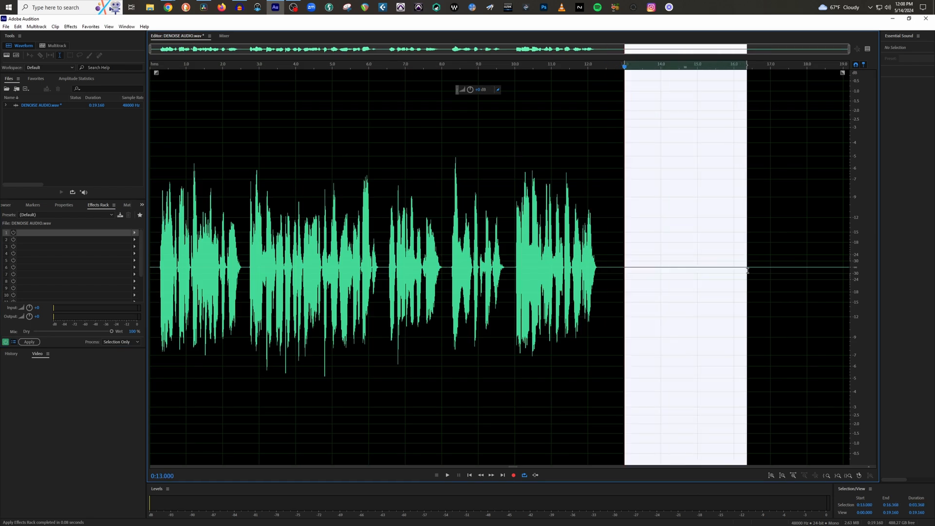
pyautogui.click(682, 256)
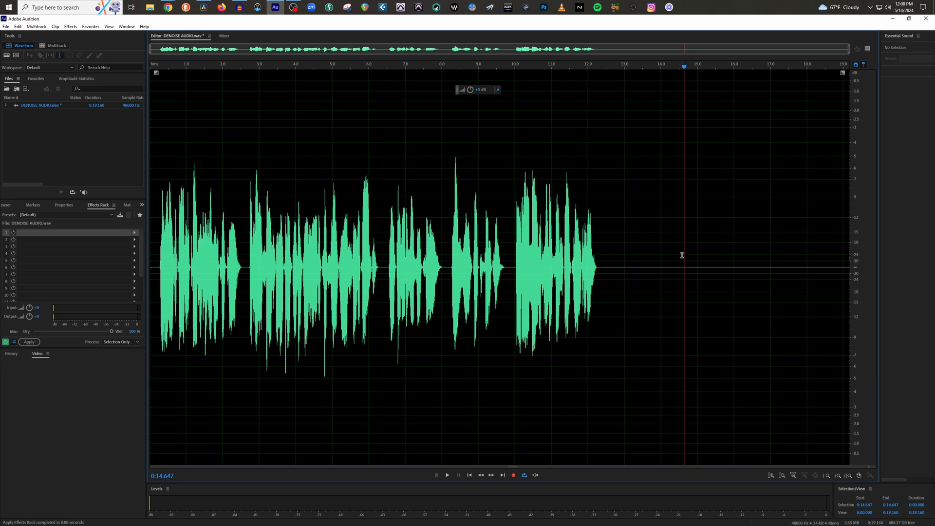
pyautogui.moveTo(502, 254)
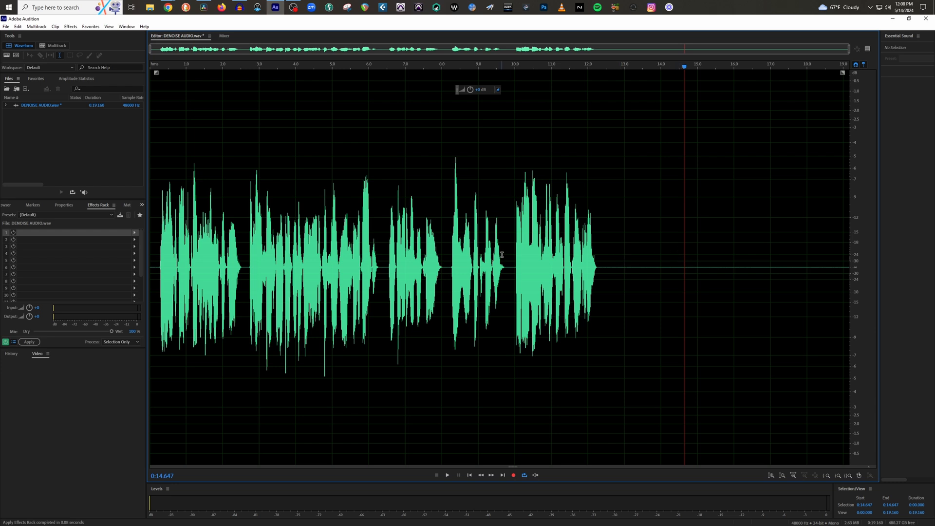
pyautogui.click(447, 475)
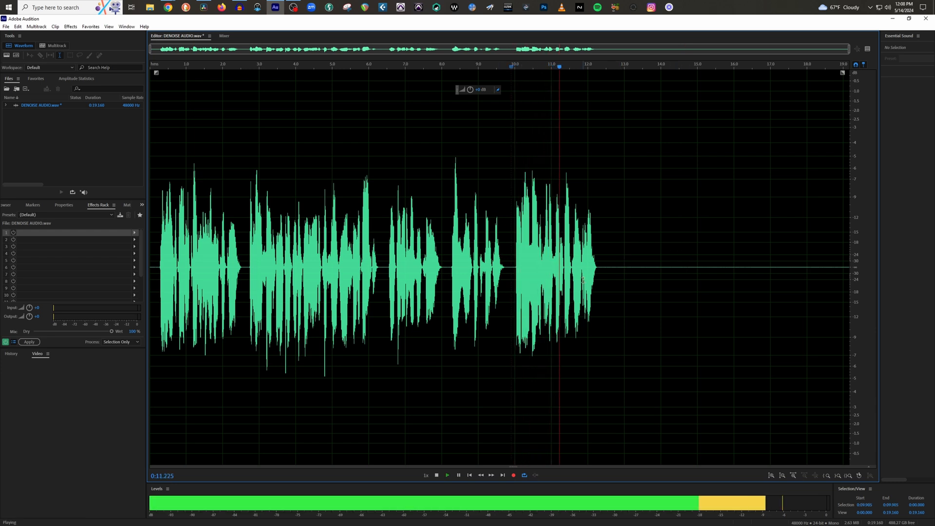
pyautogui.click(436, 475)
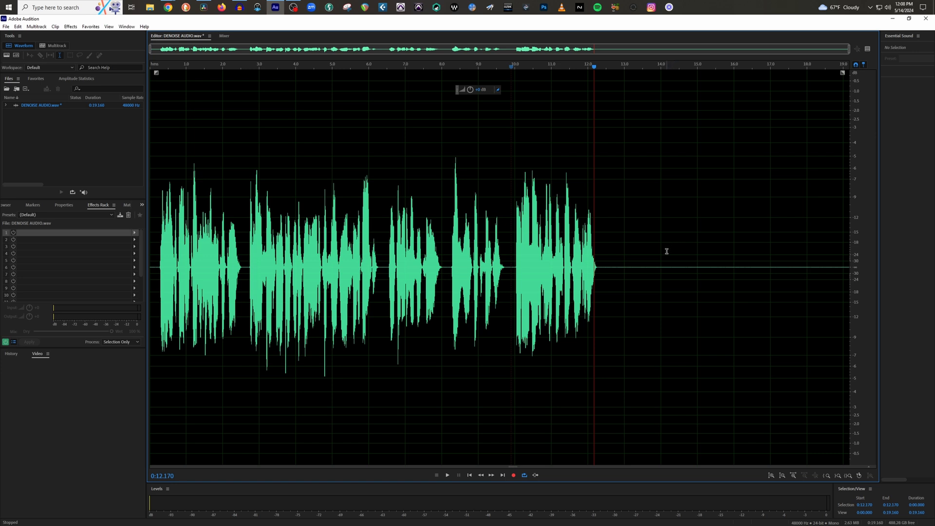
pyautogui.moveTo(665, 248)
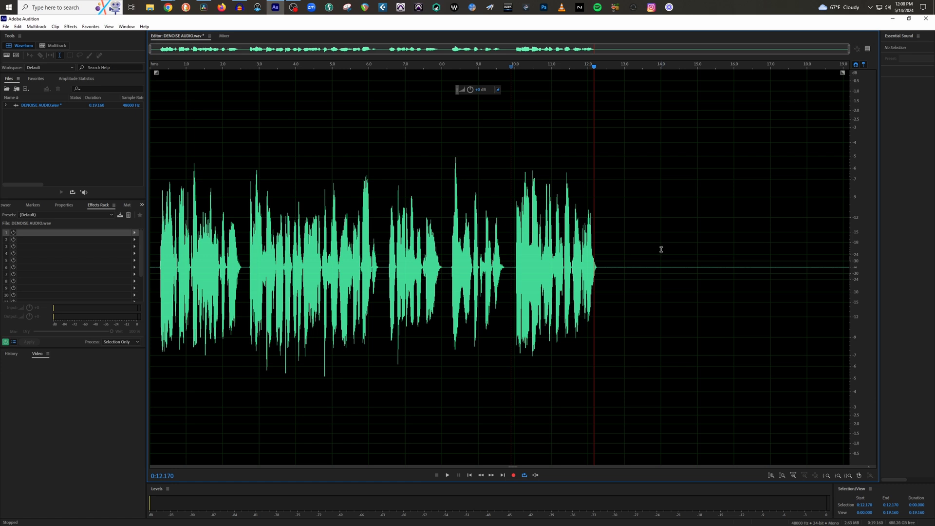
pyautogui.moveTo(626, 249)
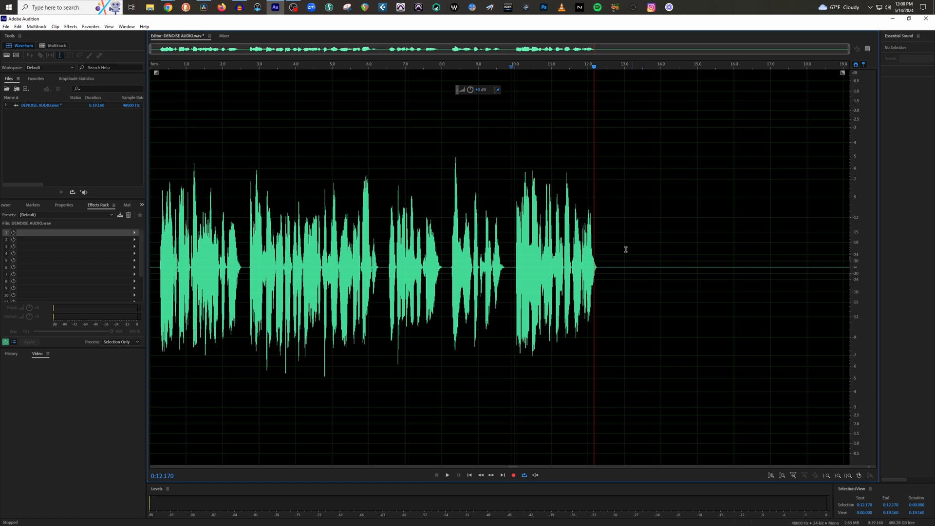
pyautogui.moveTo(510, 247)
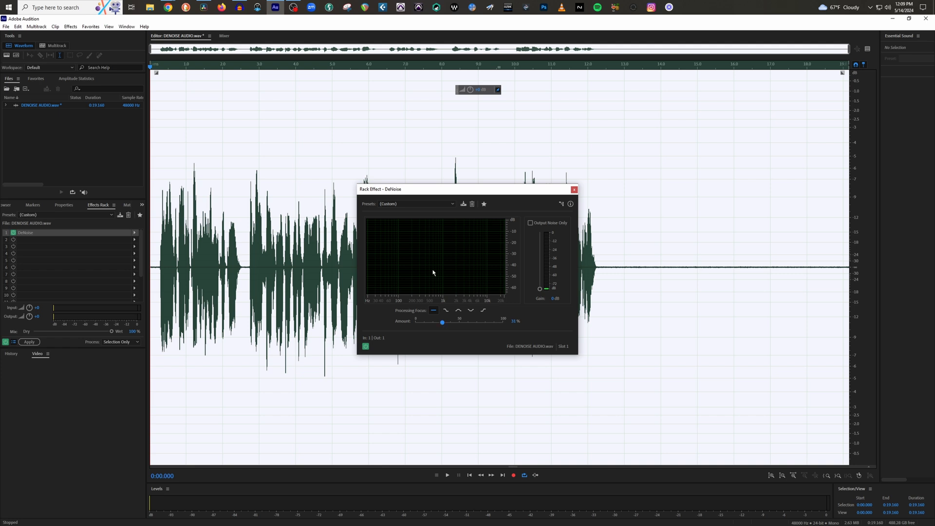
pyautogui.moveTo(499, 209)
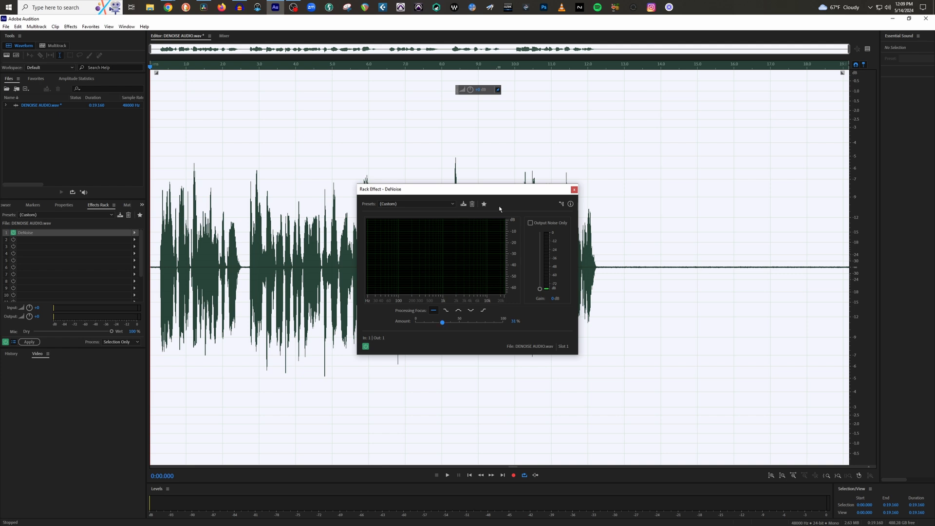
pyautogui.moveTo(573, 189)
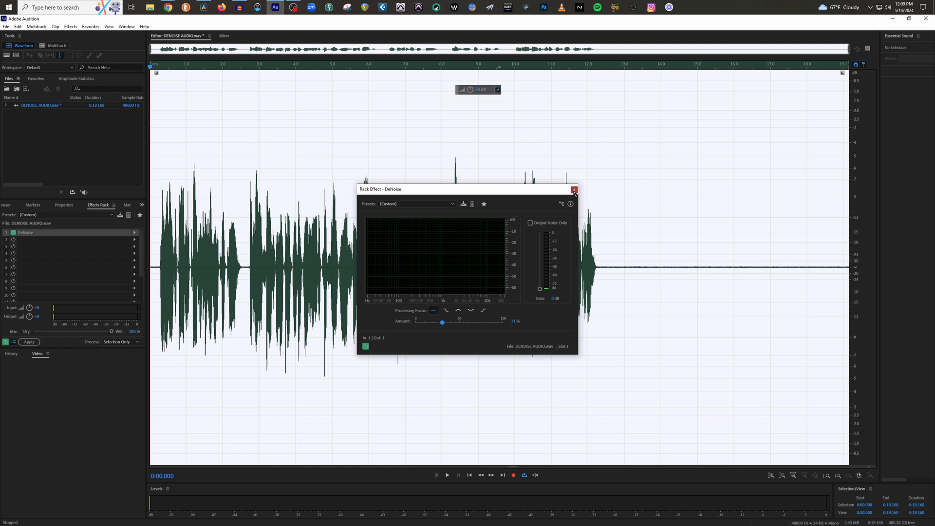
# Step: Swap the rack's DeNoise slot for iZotope RX 10 Voice De-noise via VST3 > Restoration
pyautogui.click(574, 189)
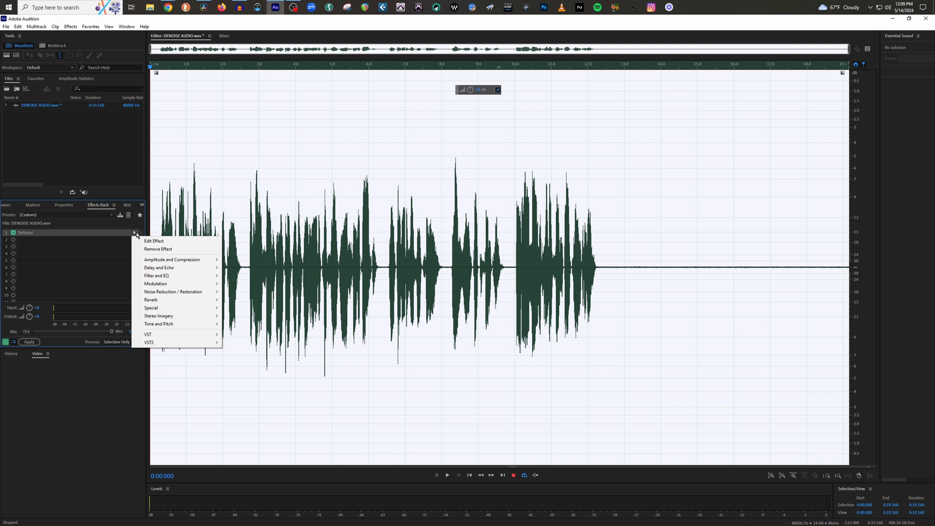
pyautogui.moveTo(177, 291)
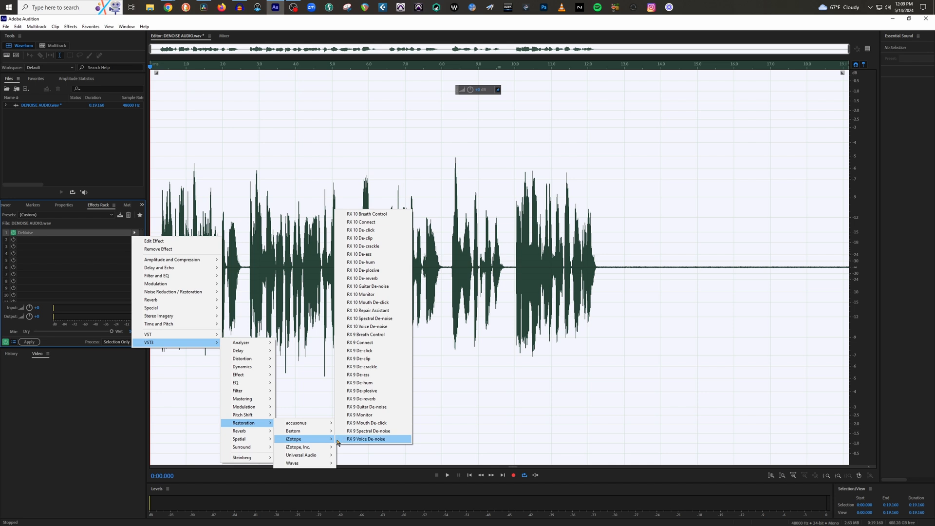
pyautogui.moveTo(368, 302)
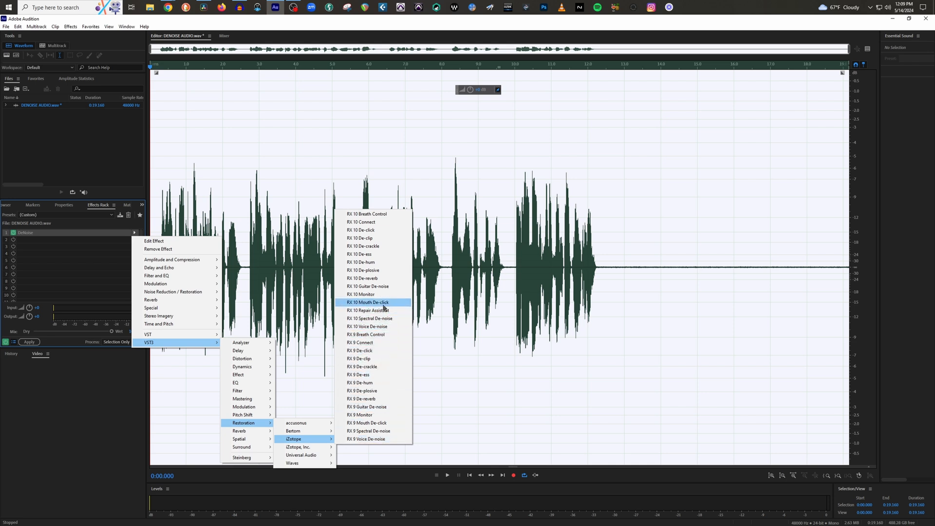
pyautogui.moveTo(367, 327)
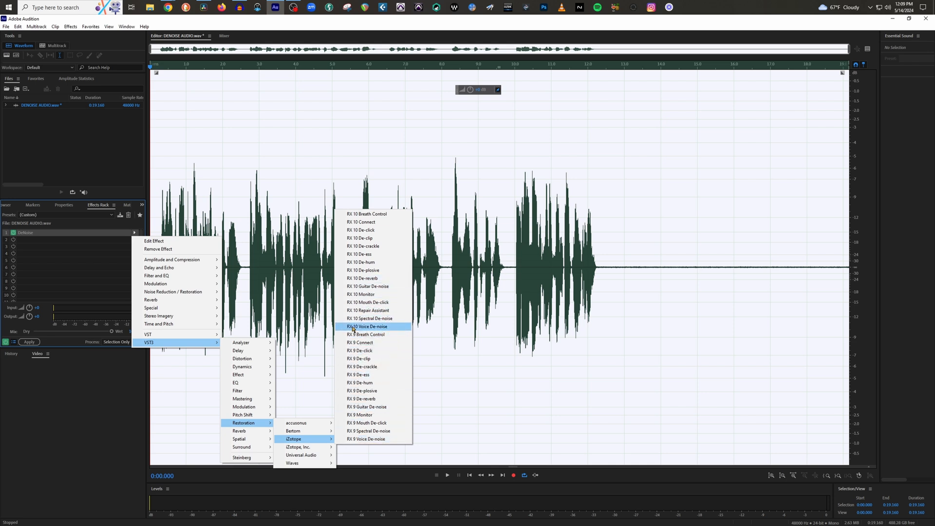
pyautogui.click(367, 327)
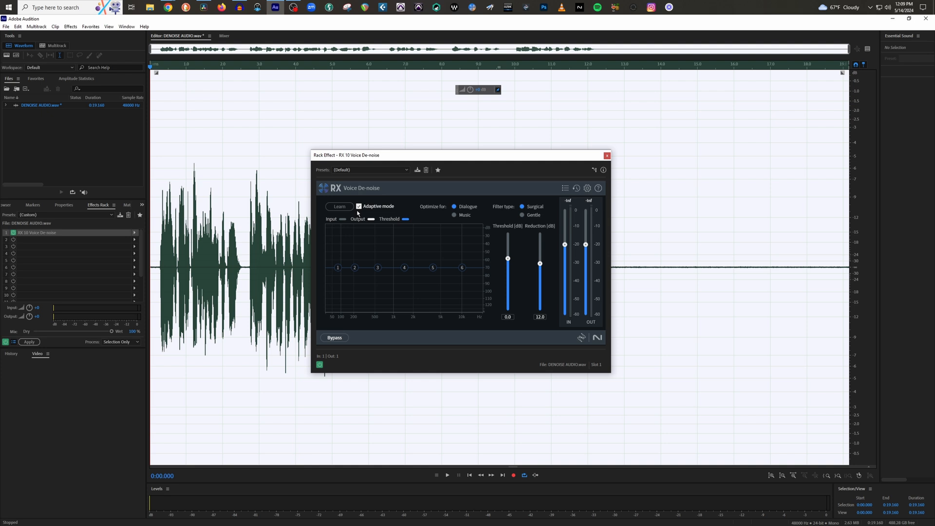
pyautogui.moveTo(378, 209)
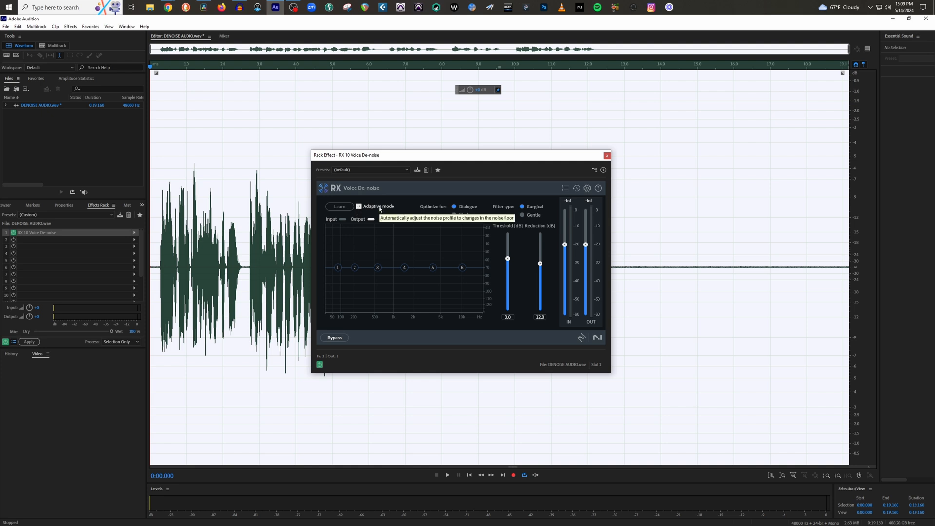
pyautogui.moveTo(281, 171)
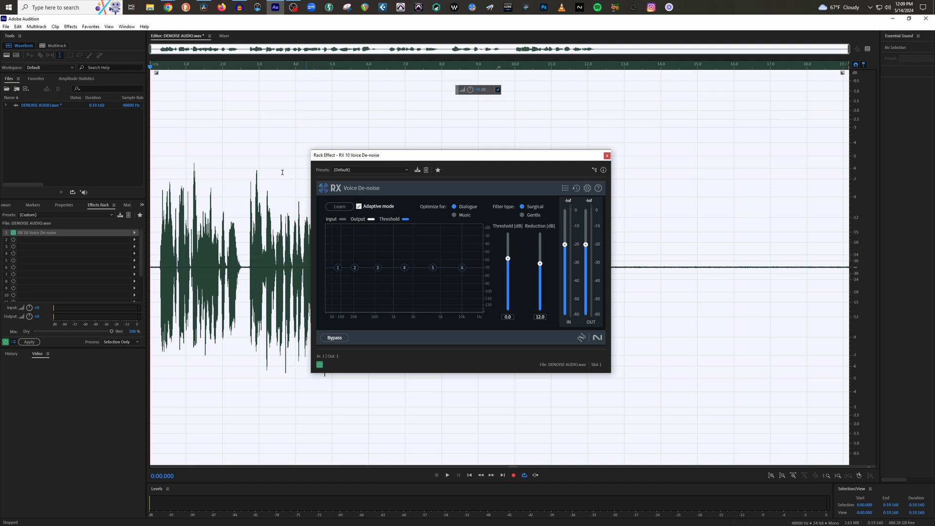
pyautogui.moveTo(230, 140)
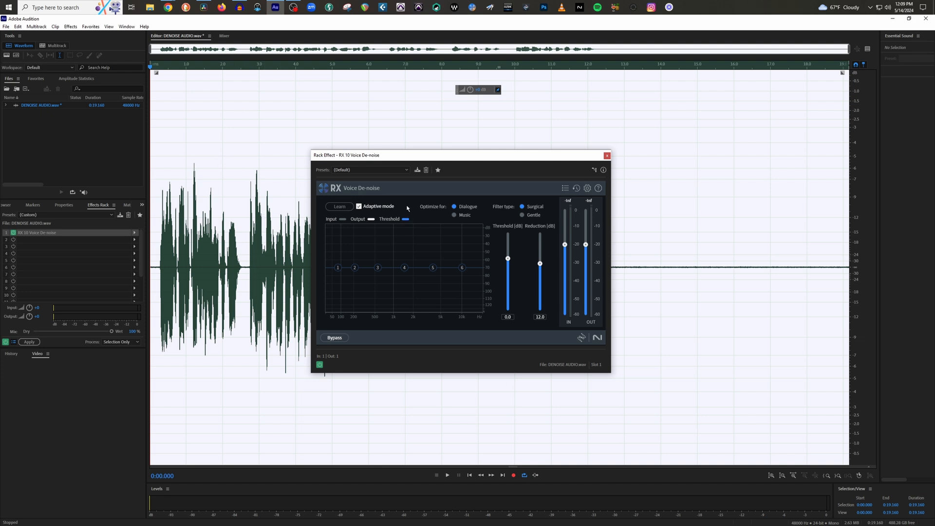
pyautogui.moveTo(404, 205)
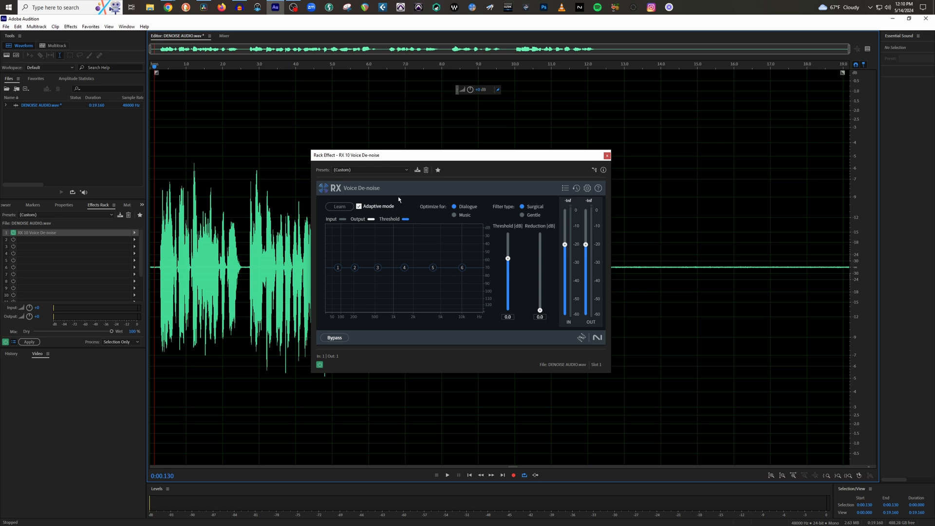
pyautogui.moveTo(539, 310)
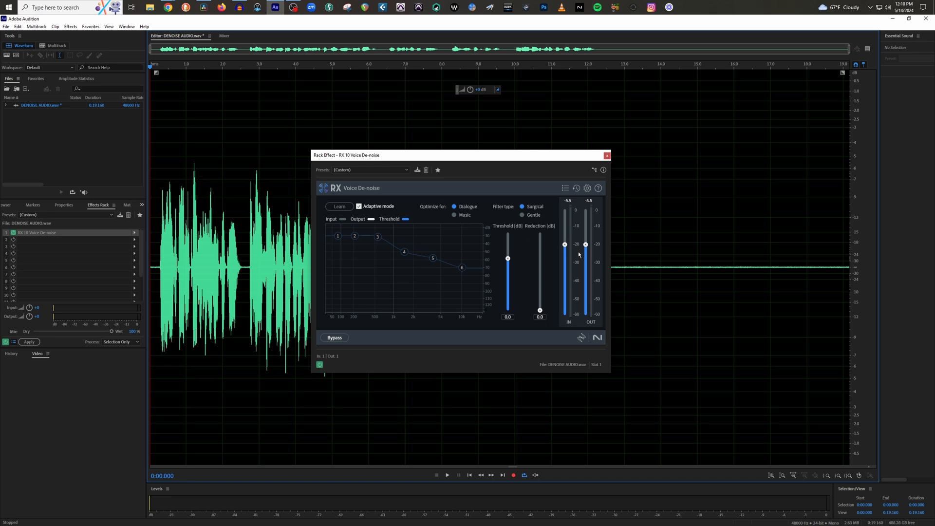
# Step: Preview the voice-over through RX 10 Voice De-noise at 10 dB reduction in adaptive mode
pyautogui.click(447, 476)
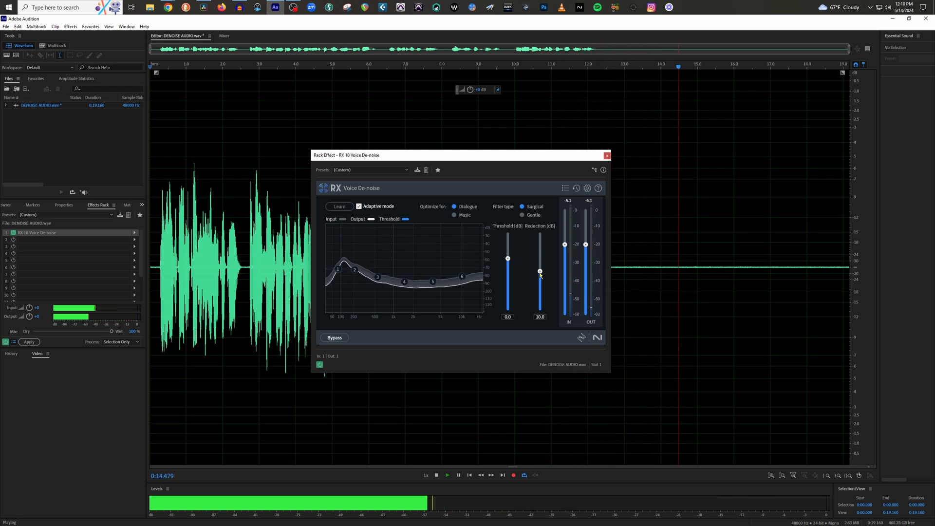
# Step: Stop the preview near 14.7 seconds, keeping Voice De-noise at 10 dB reduction
pyautogui.click(436, 476)
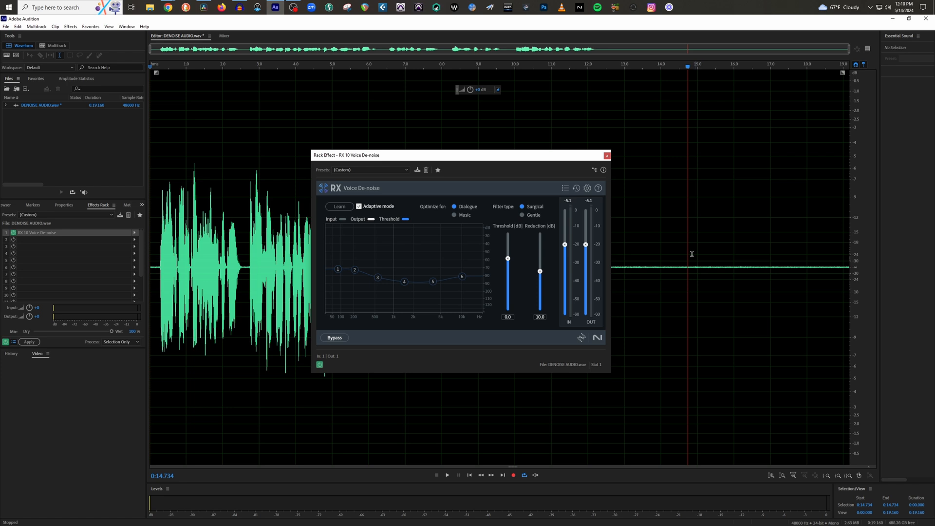
pyautogui.moveTo(653, 260)
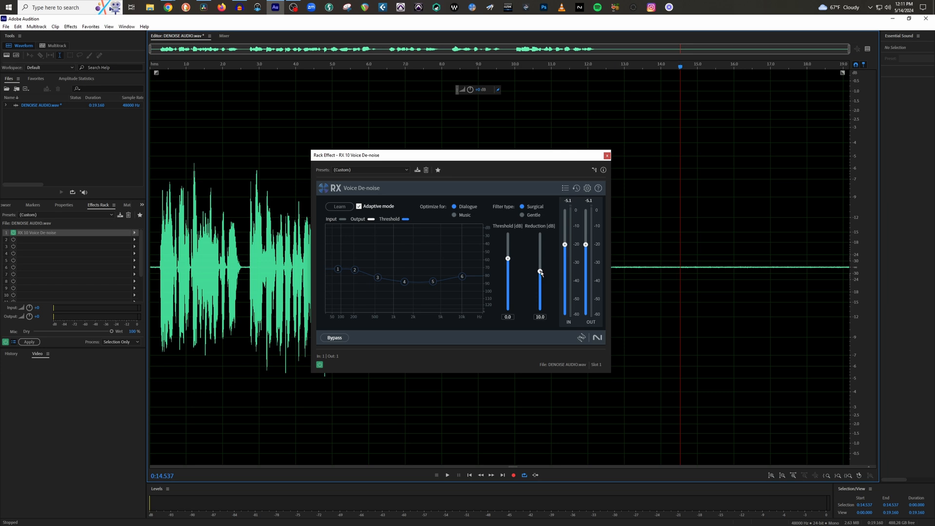
pyautogui.moveTo(538, 272)
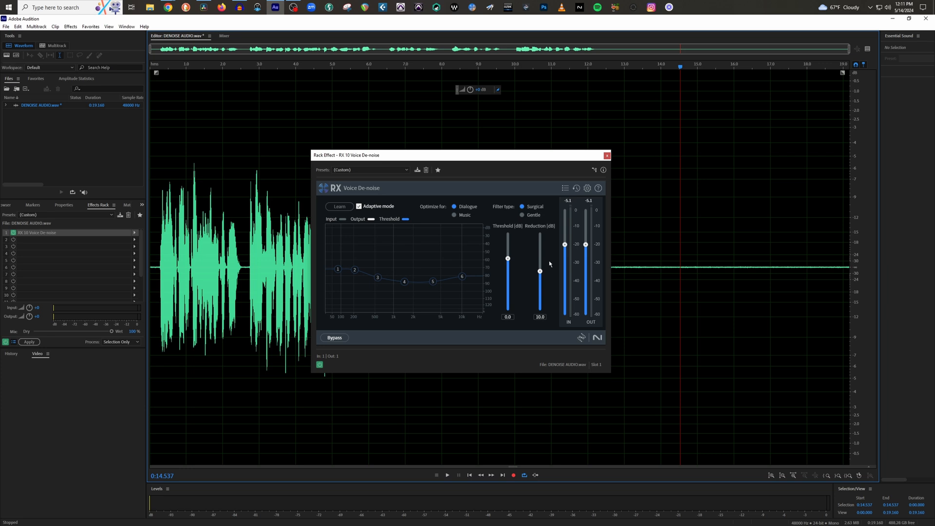
pyautogui.moveTo(564, 265)
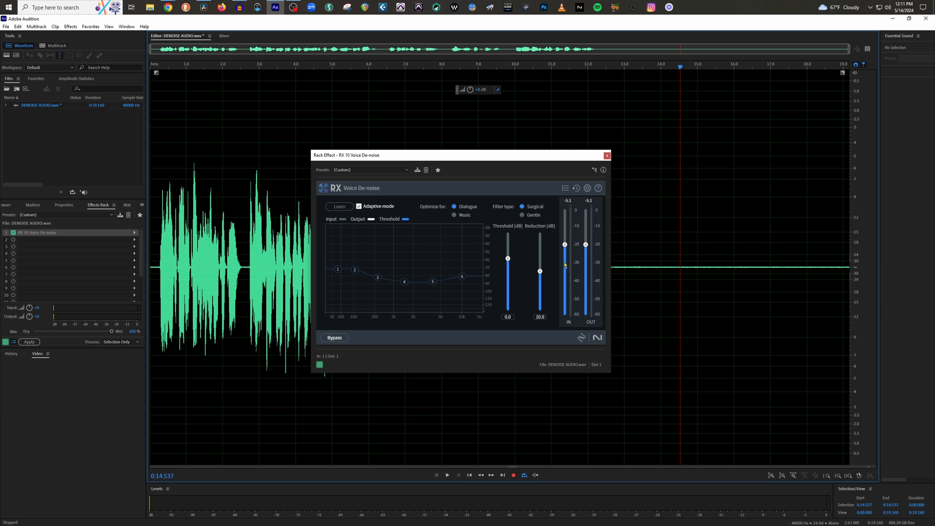
pyautogui.moveTo(650, 244)
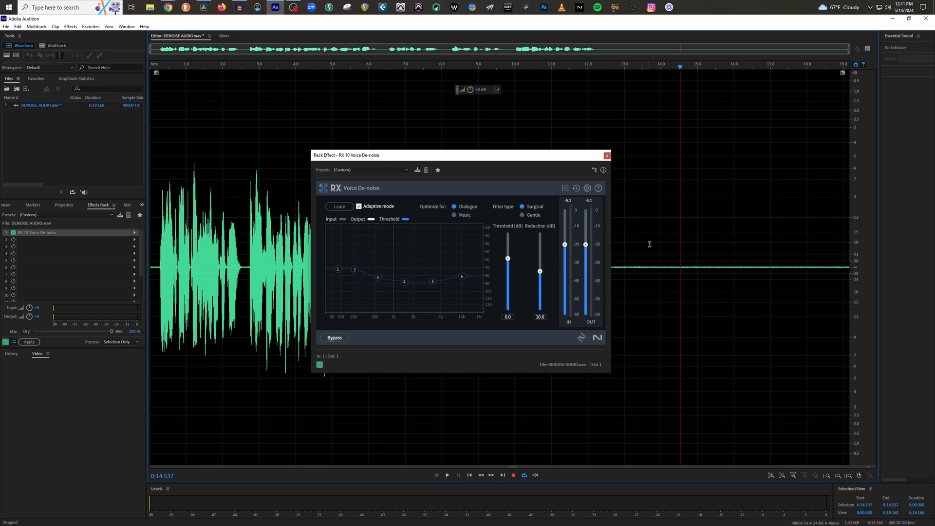
pyautogui.moveTo(626, 256)
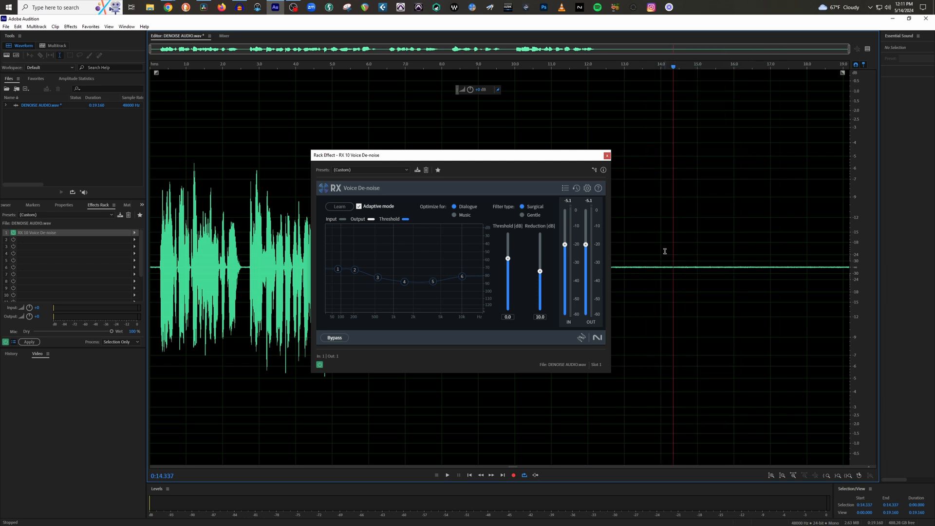
pyautogui.moveTo(364, 124)
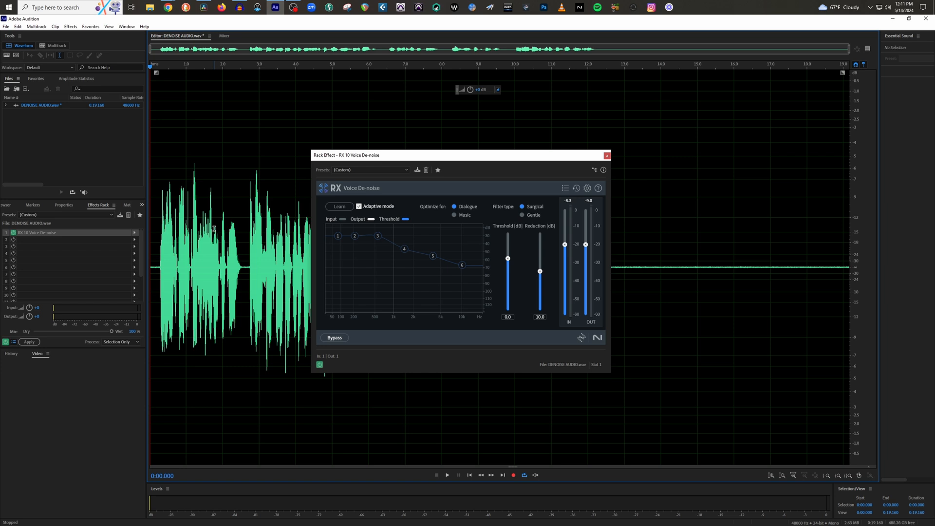
# Step: Apply the adaptive RX 10 Voice De-noise to the recording and audition the cleaned speech twice
pyautogui.click(28, 342)
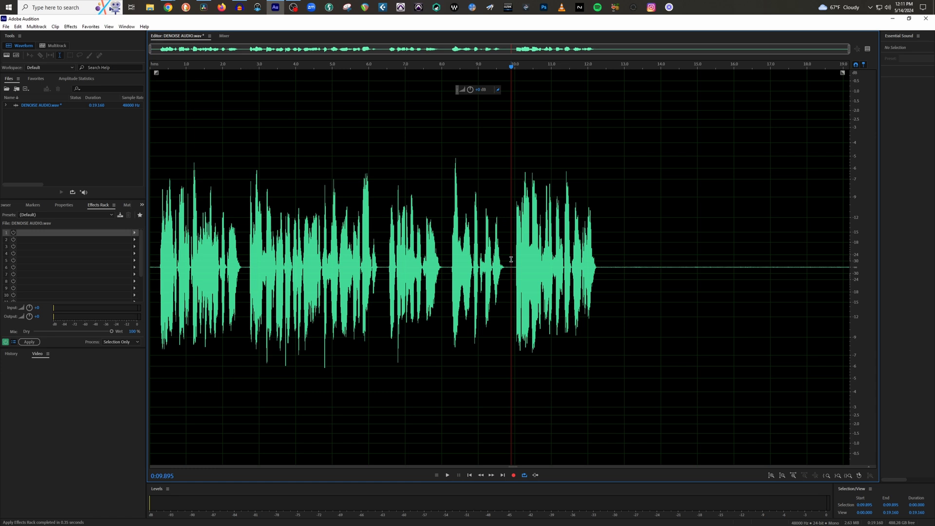
pyautogui.click(448, 476)
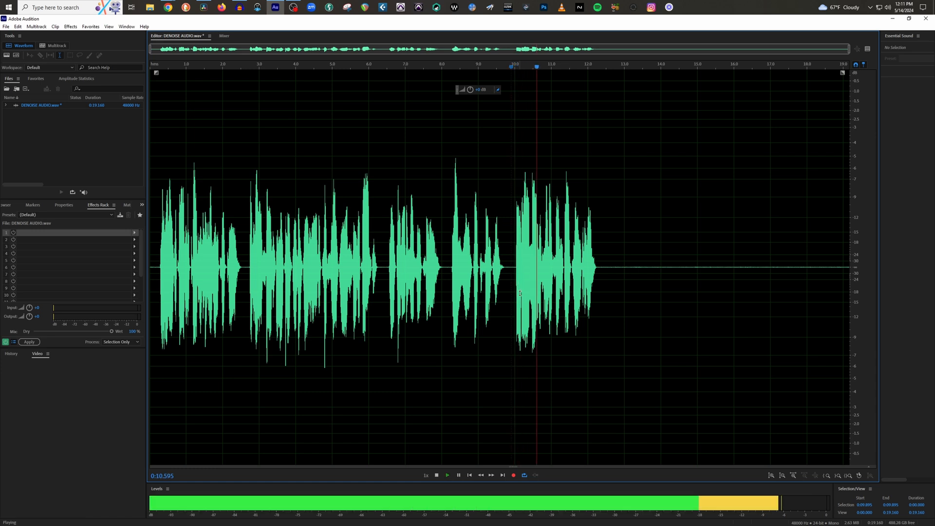
pyautogui.click(437, 476)
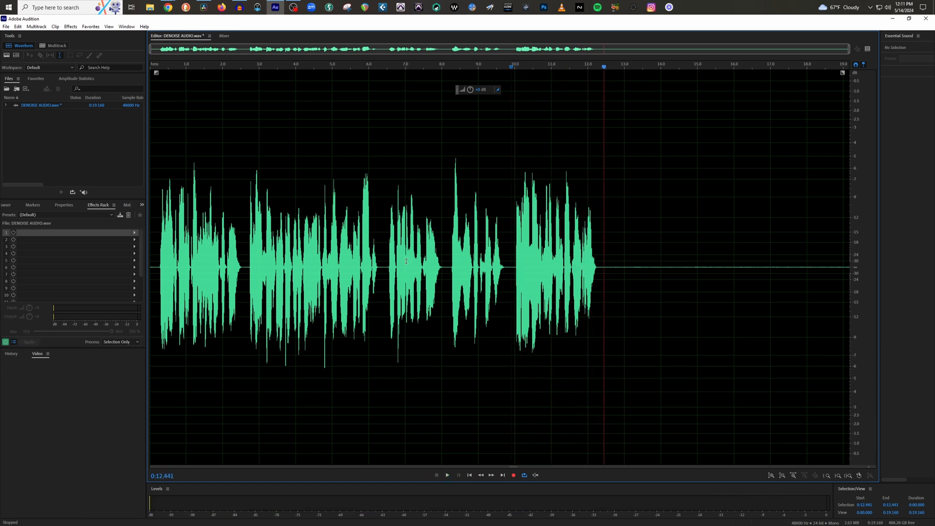
pyautogui.click(448, 475)
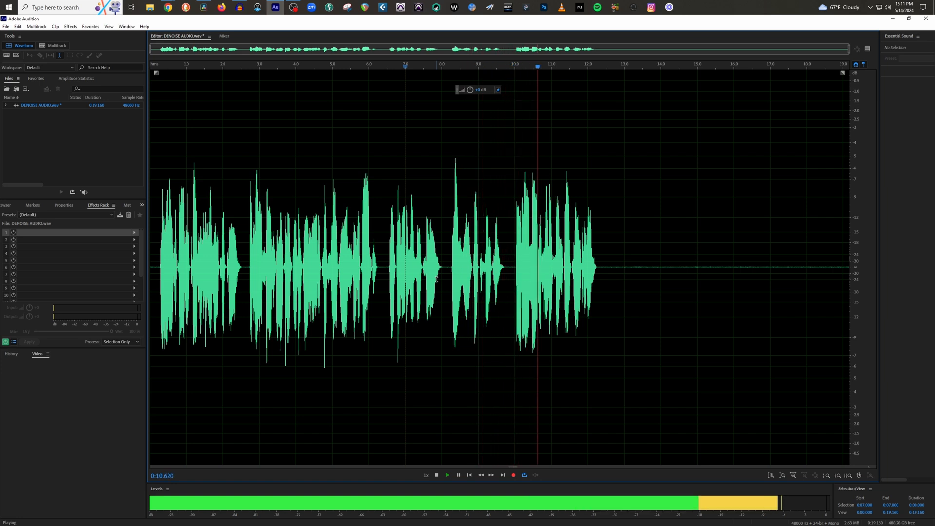
pyautogui.click(437, 475)
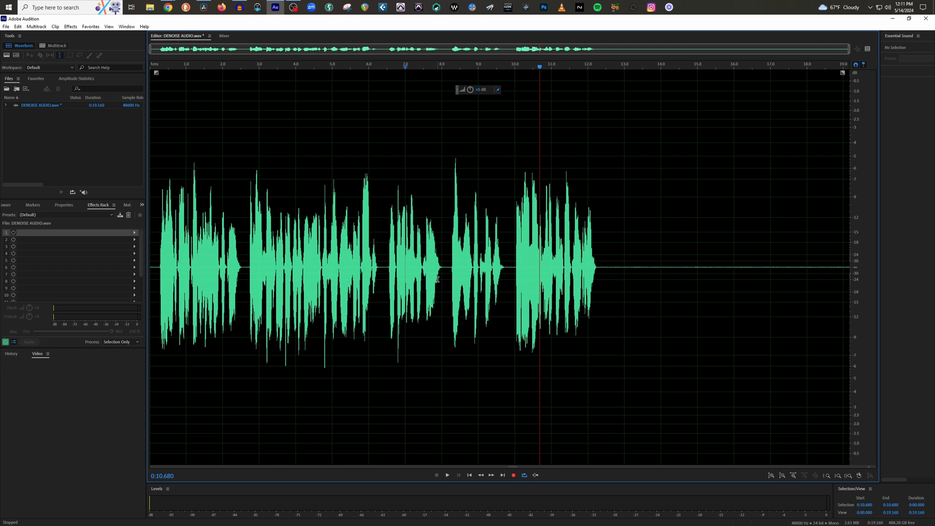
pyautogui.moveTo(450, 249)
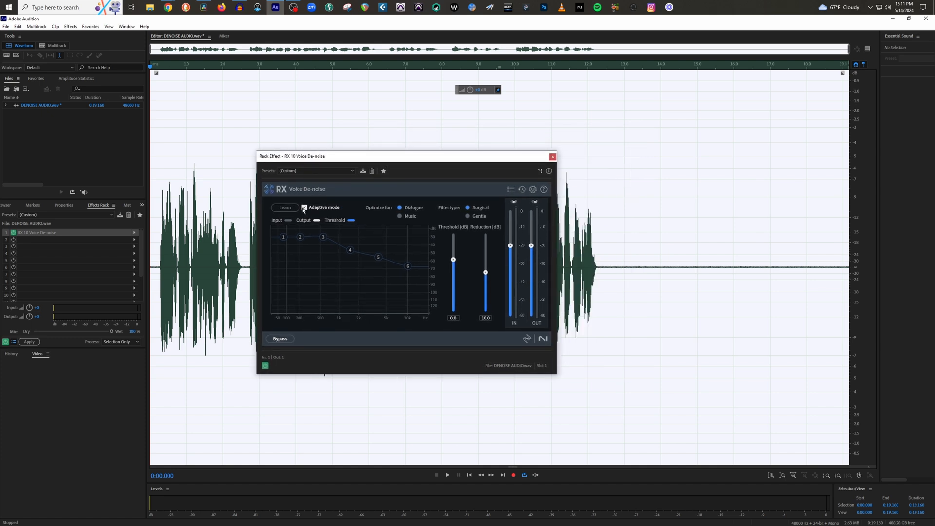
# Step: Turn off adaptive mode and learn the noise profile by playing the silent tail
pyautogui.click(305, 206)
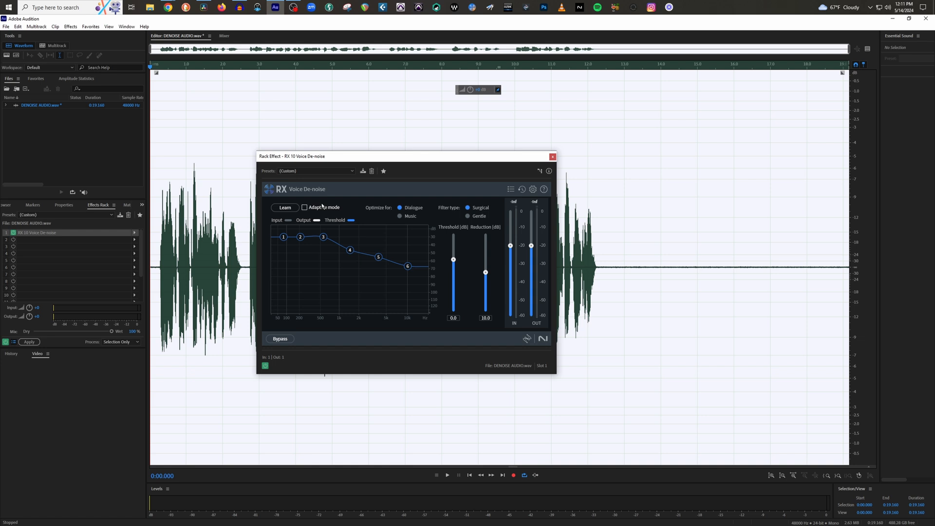
pyautogui.moveTo(345, 211)
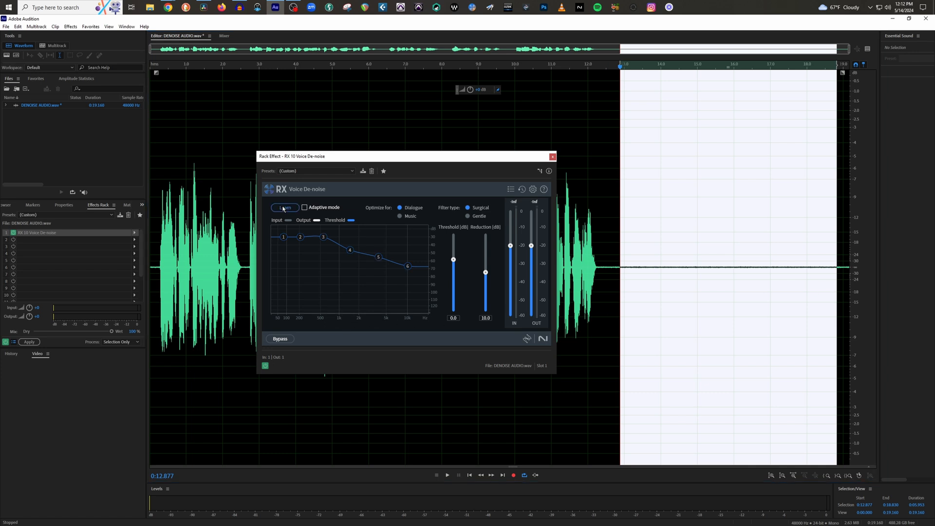
pyautogui.click(447, 475)
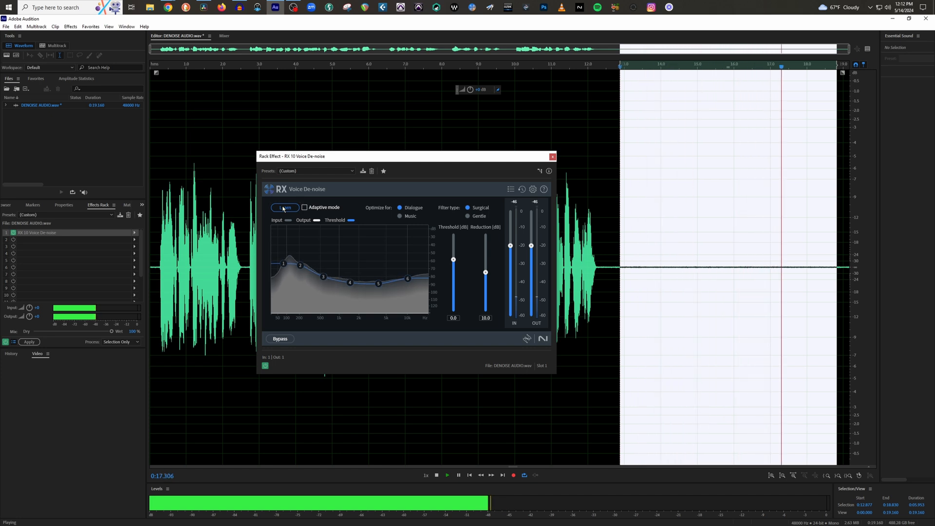
pyautogui.click(436, 475)
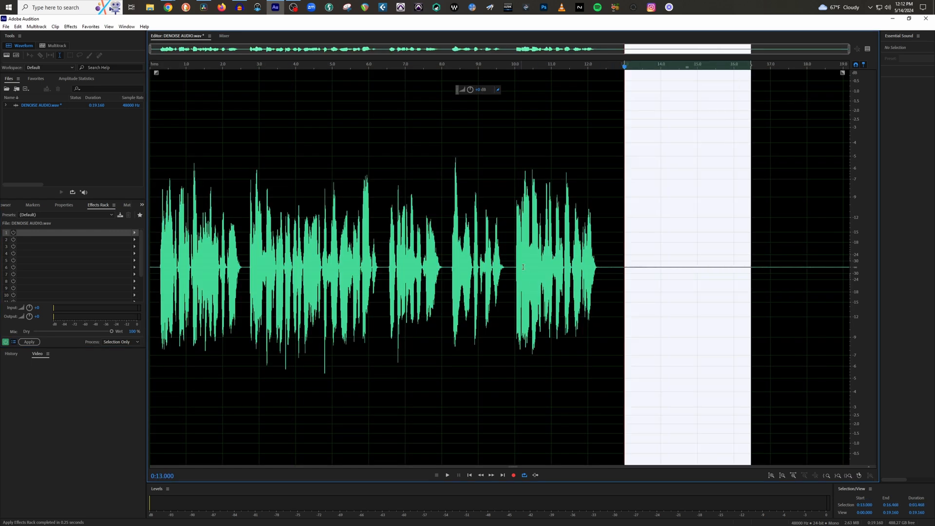
# Step: Clear the silent-tail selection, returning the playhead into the speech near 8.4 seconds
pyautogui.click(456, 256)
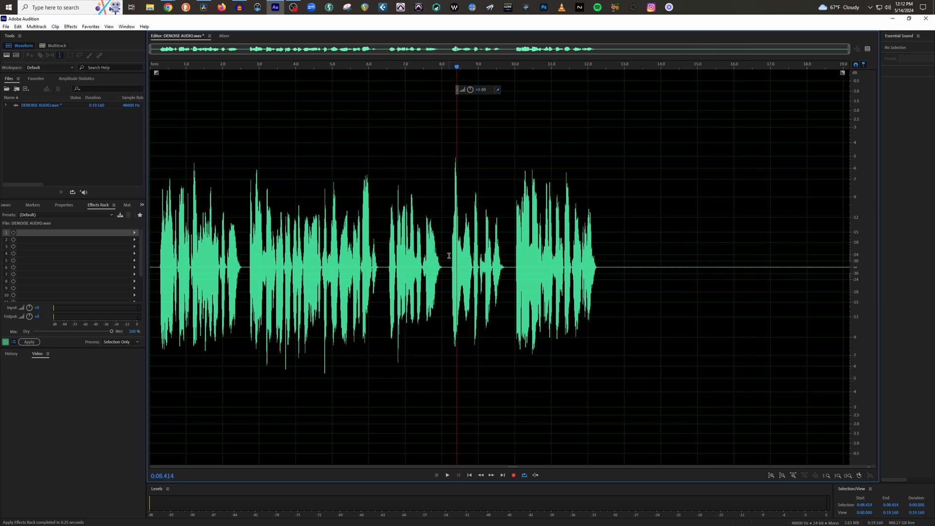
pyautogui.moveTo(422, 251)
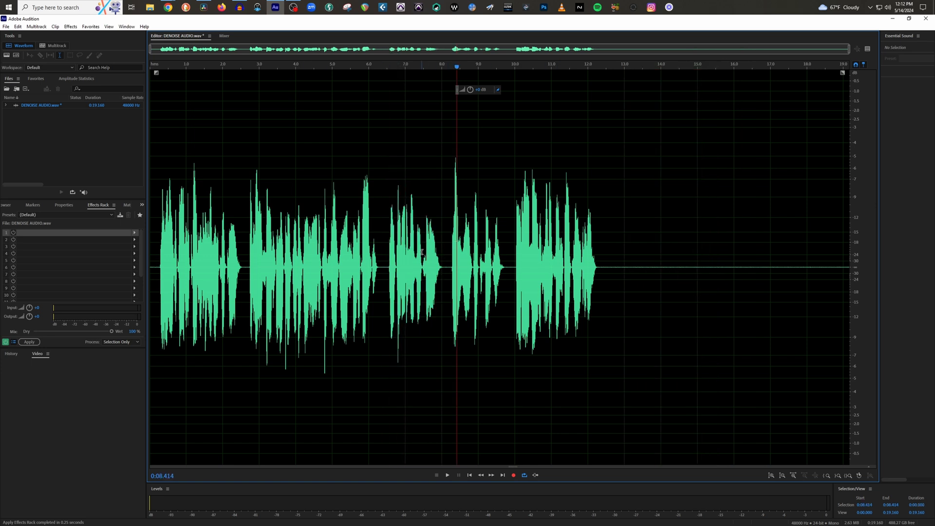